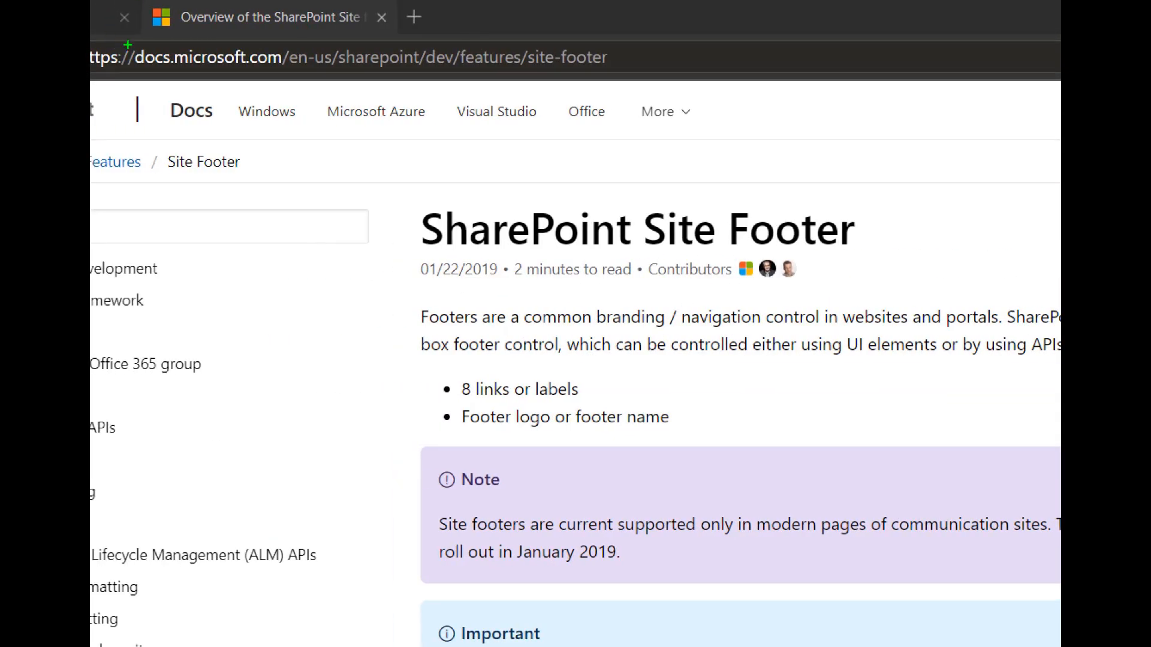
Step: Go to the PnPDemo - Home tab and scroll down to the blue footer bar
left_click(366, 58)
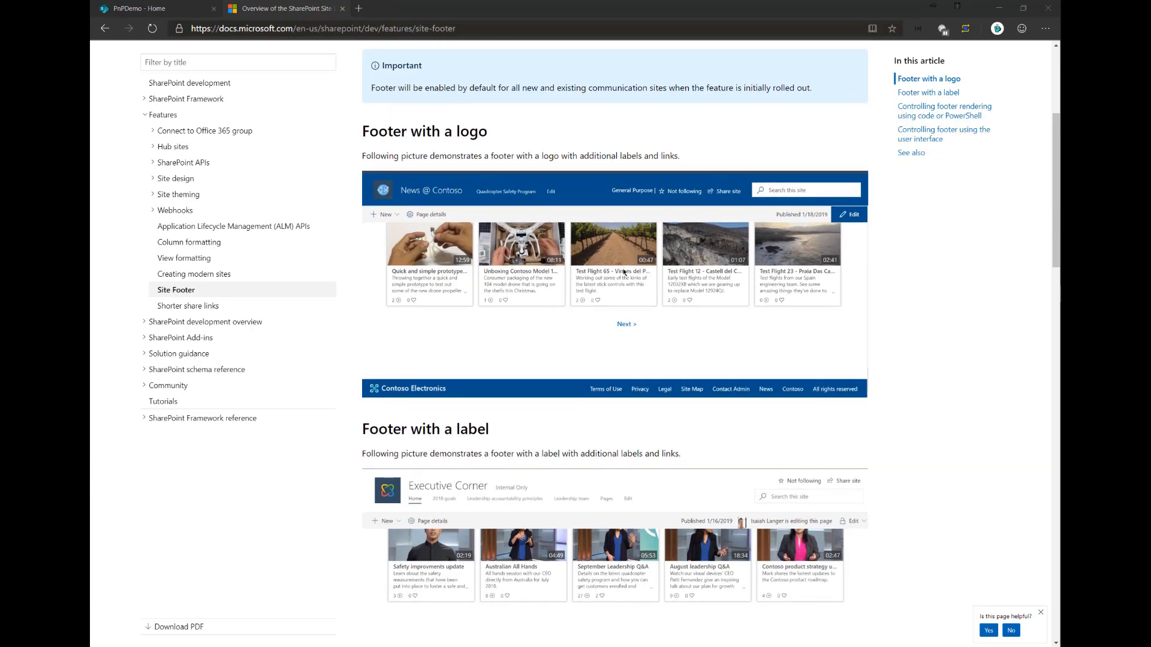
scroll("down", 3)
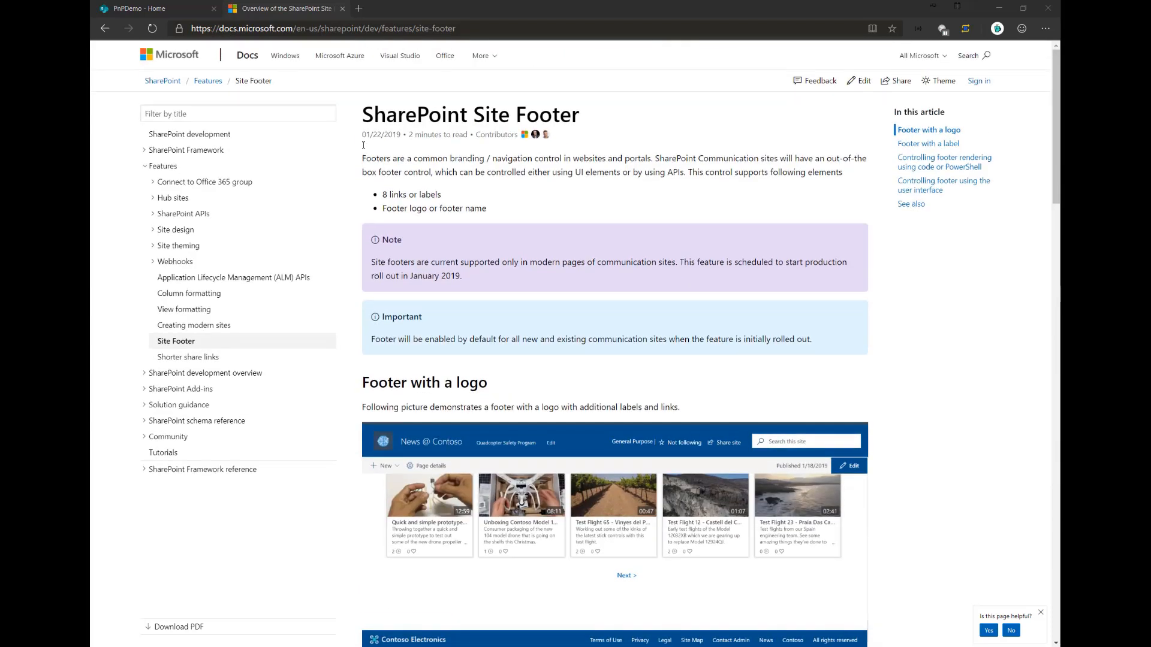
left_click(136, 8)
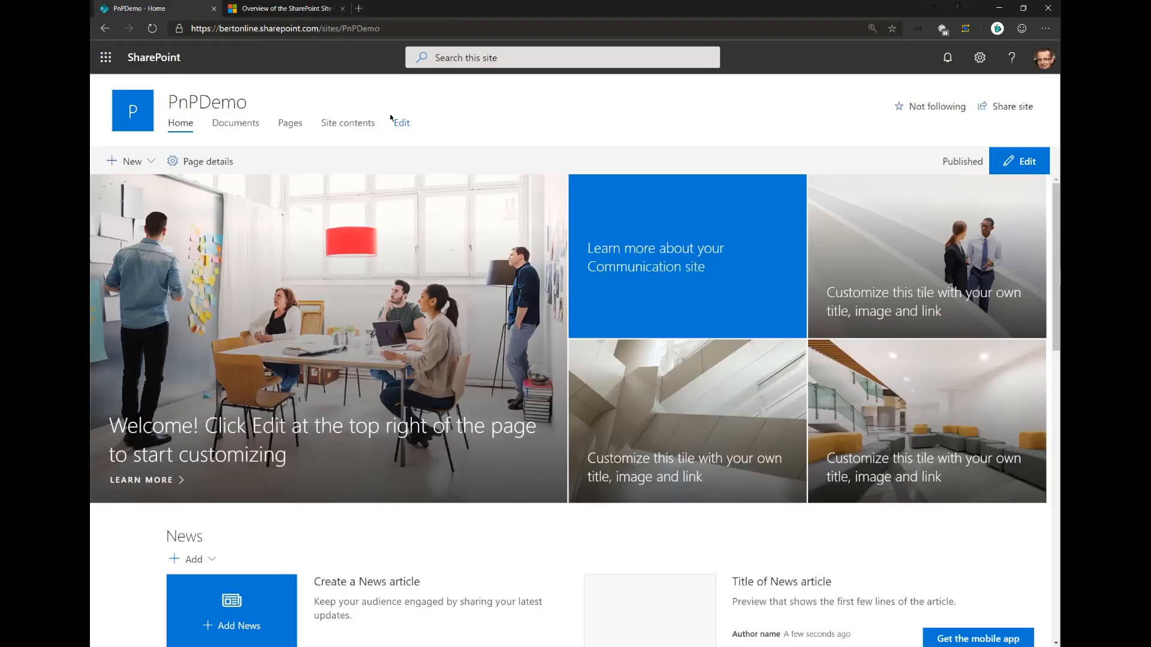
scroll("down", 3)
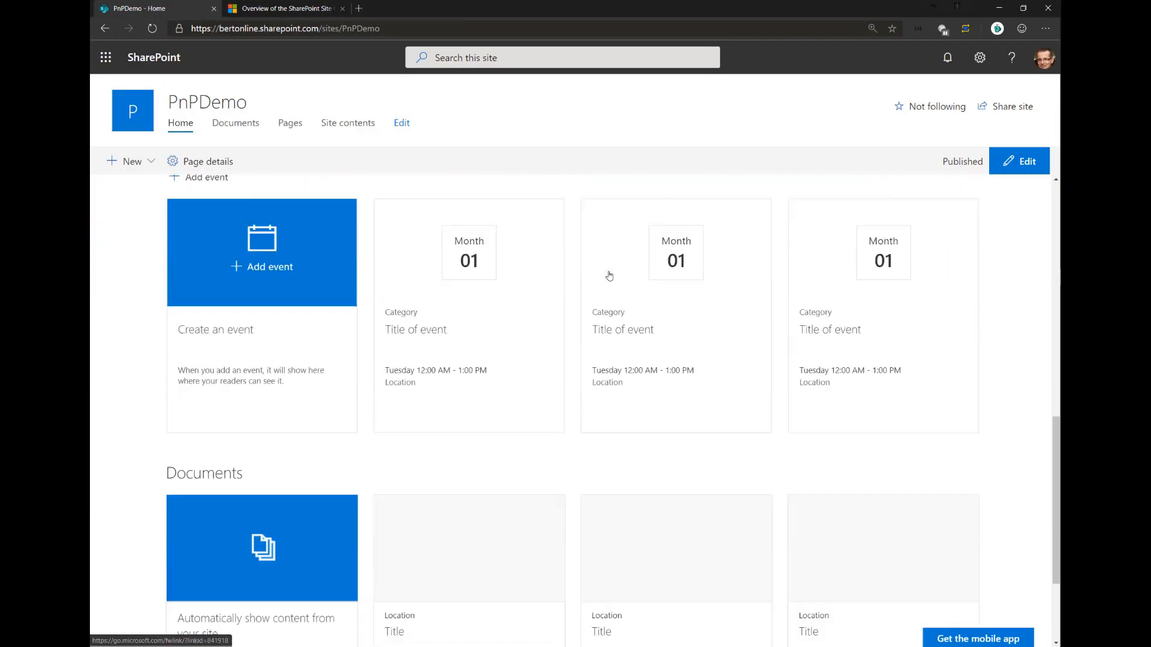
scroll("down", 3)
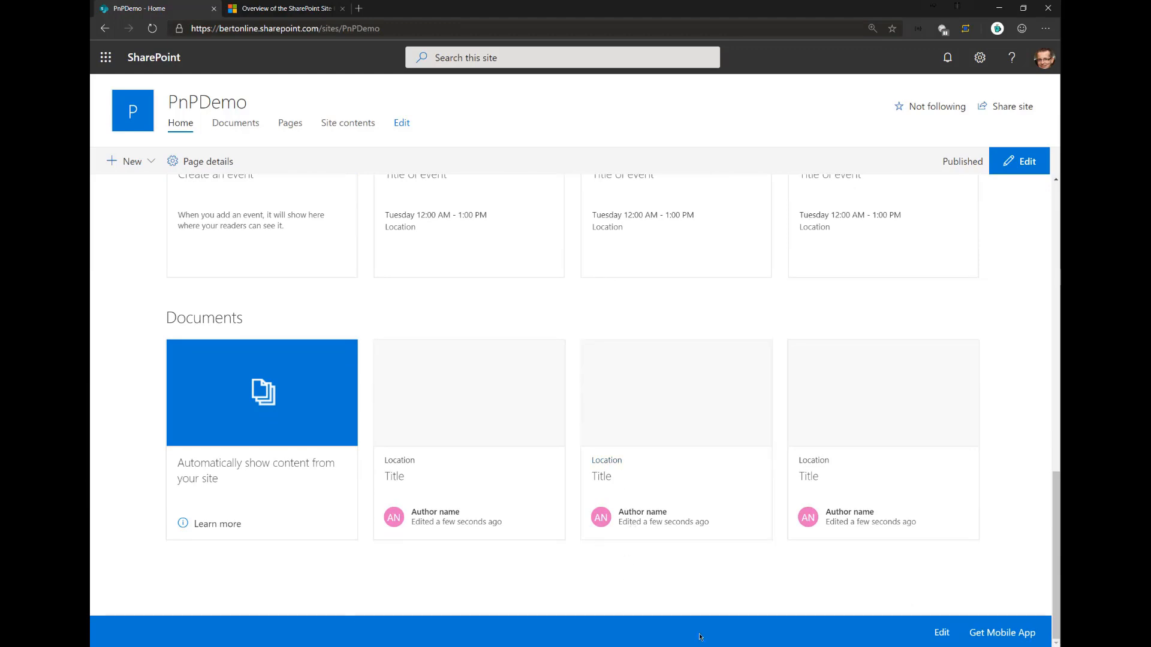
mouse_move(842, 530)
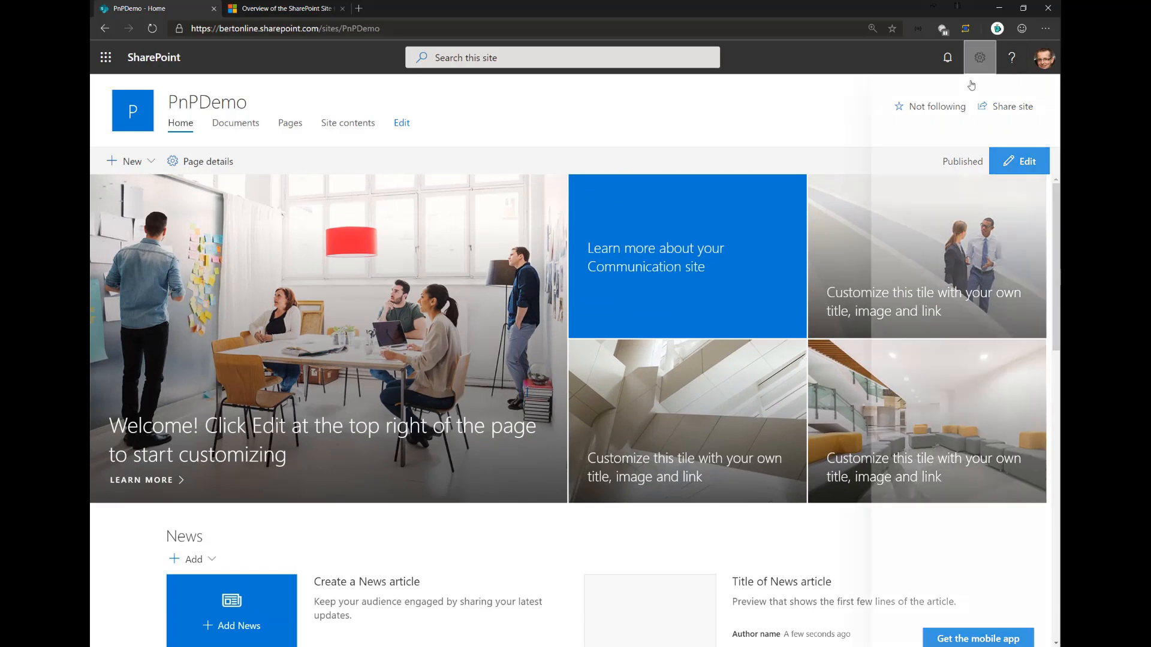
left_click(979, 58)
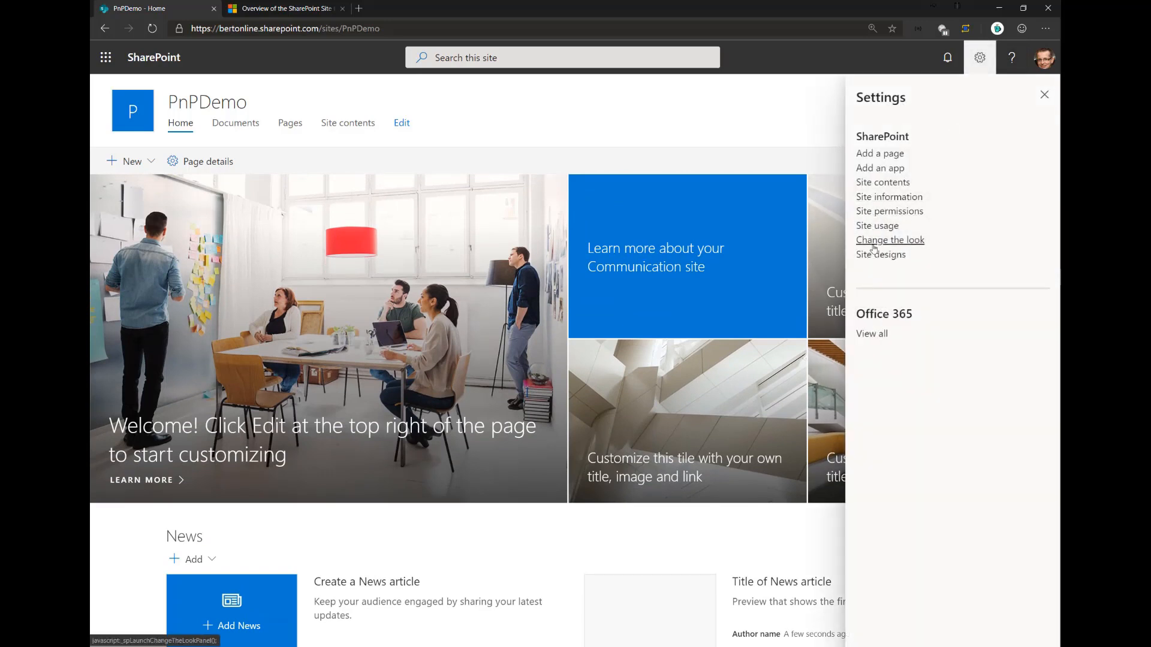
left_click(889, 240)
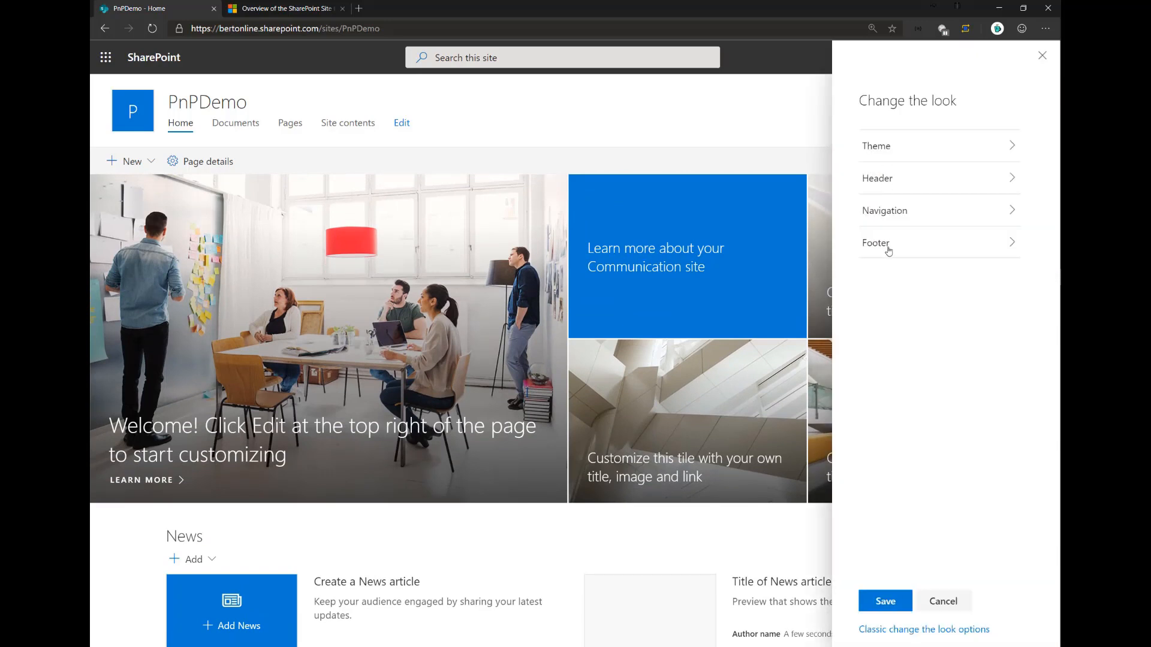
left_click(876, 243)
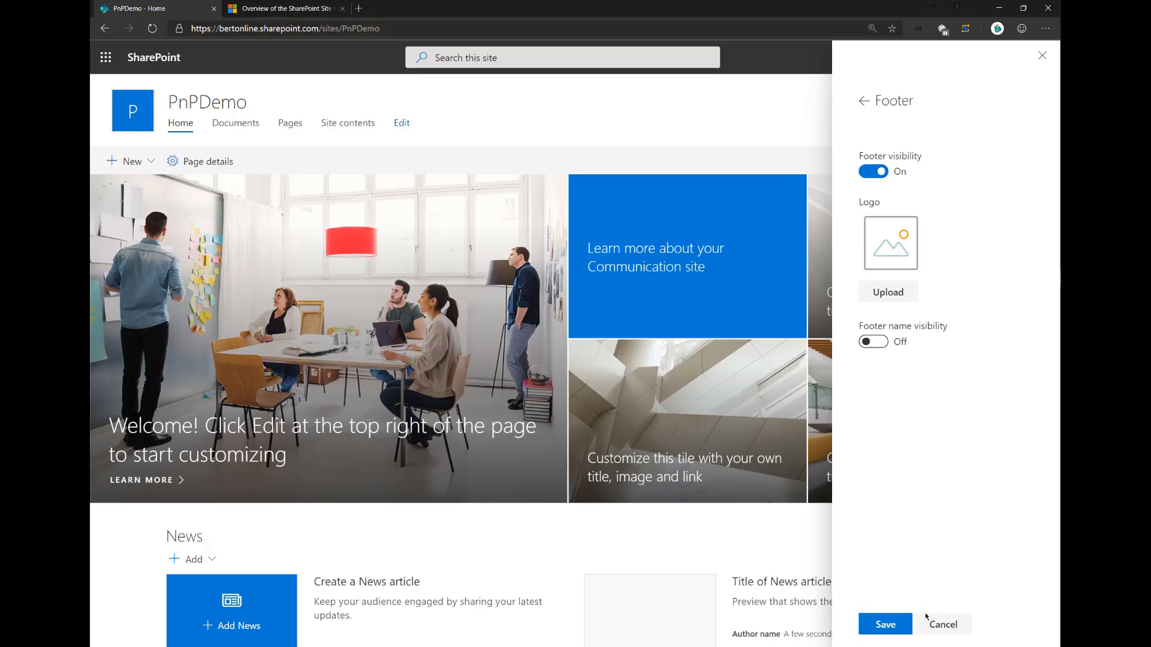
left_click(979, 57)
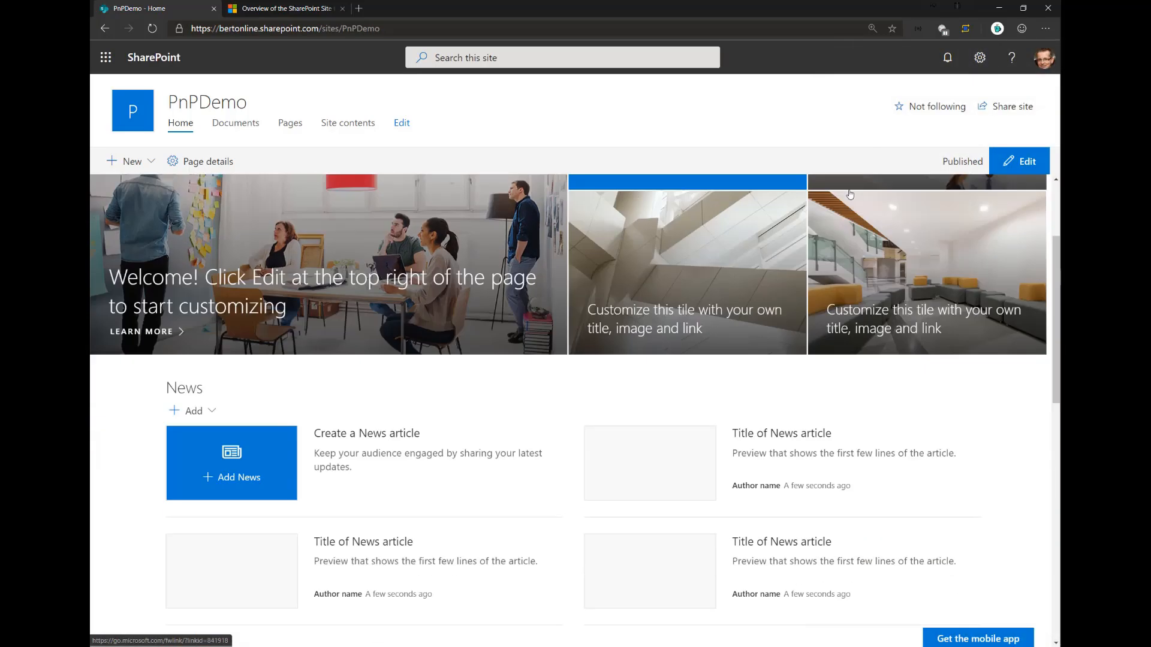
scroll("down", 3)
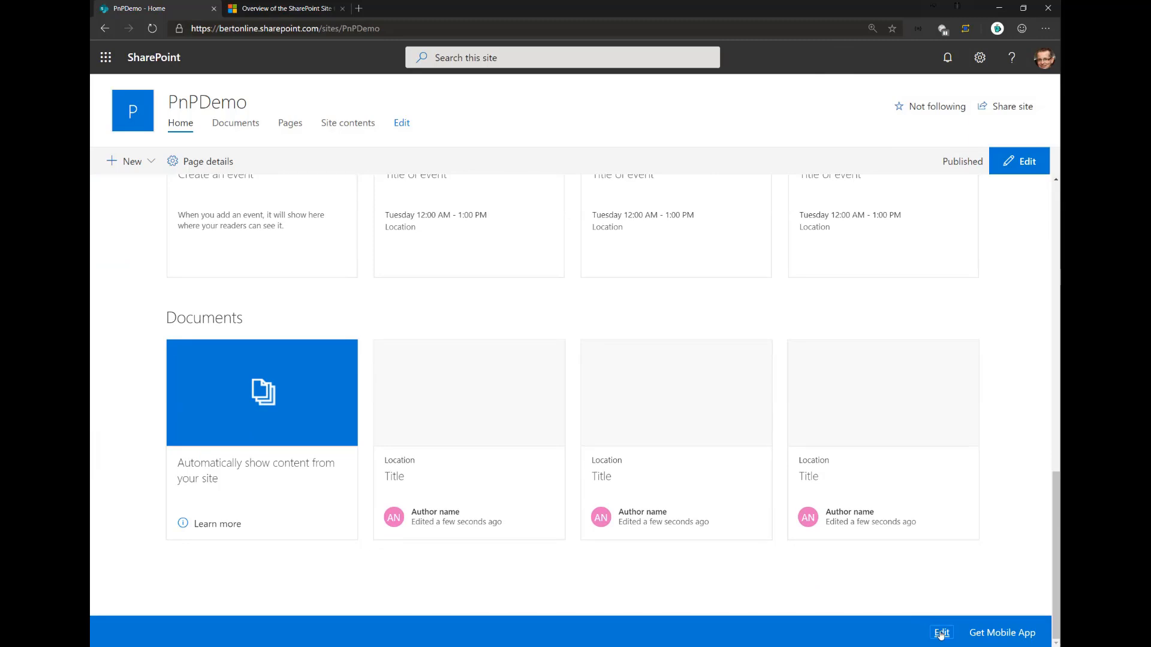
left_click(941, 632)
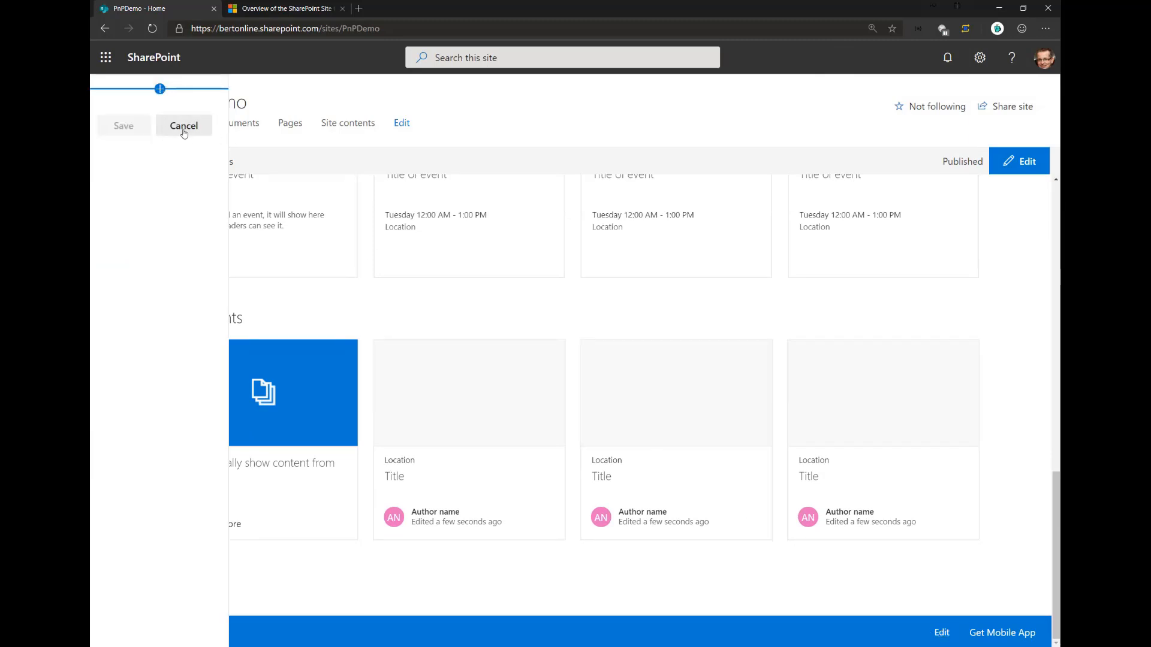
left_click(184, 126)
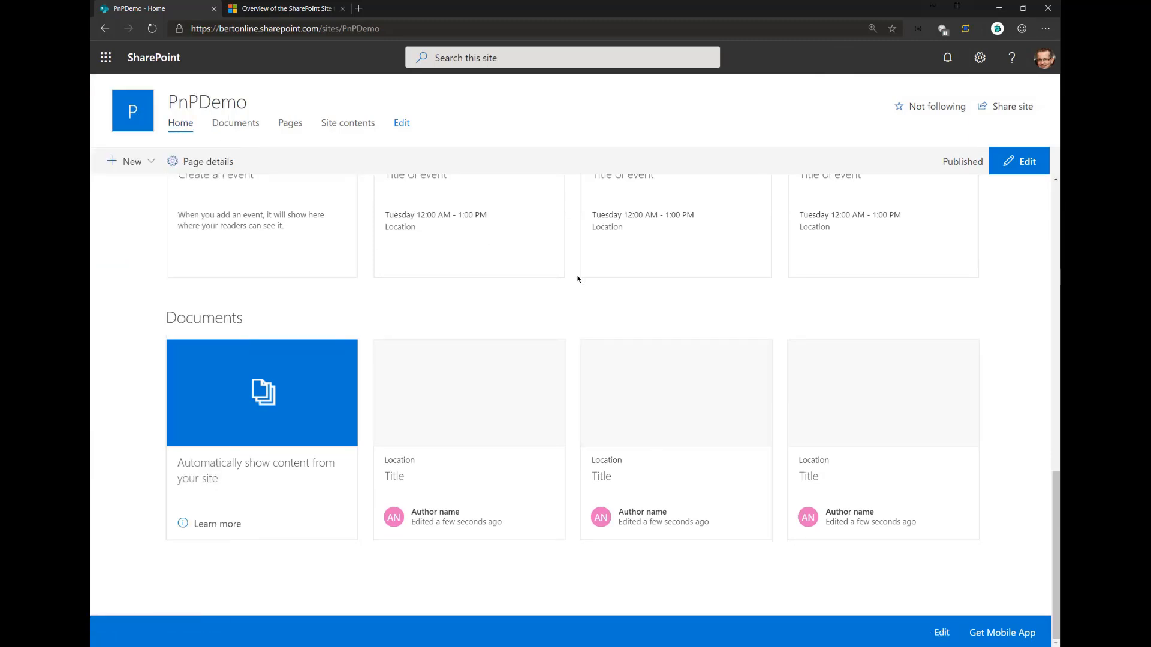
scroll("up", 3)
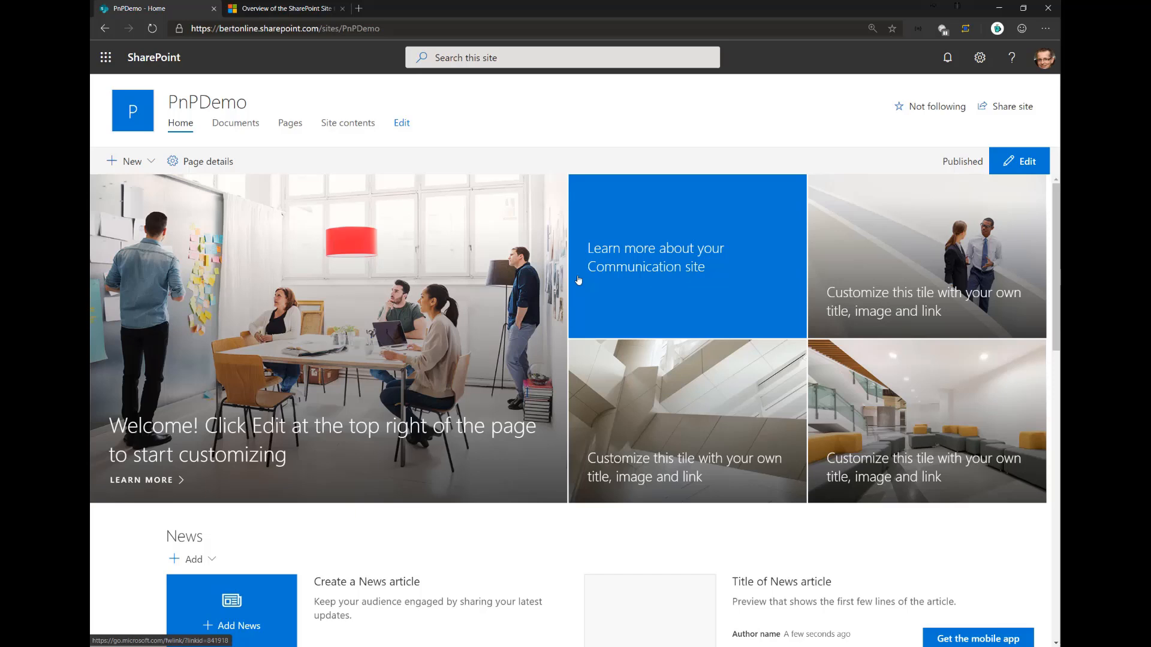
mouse_move(579, 280)
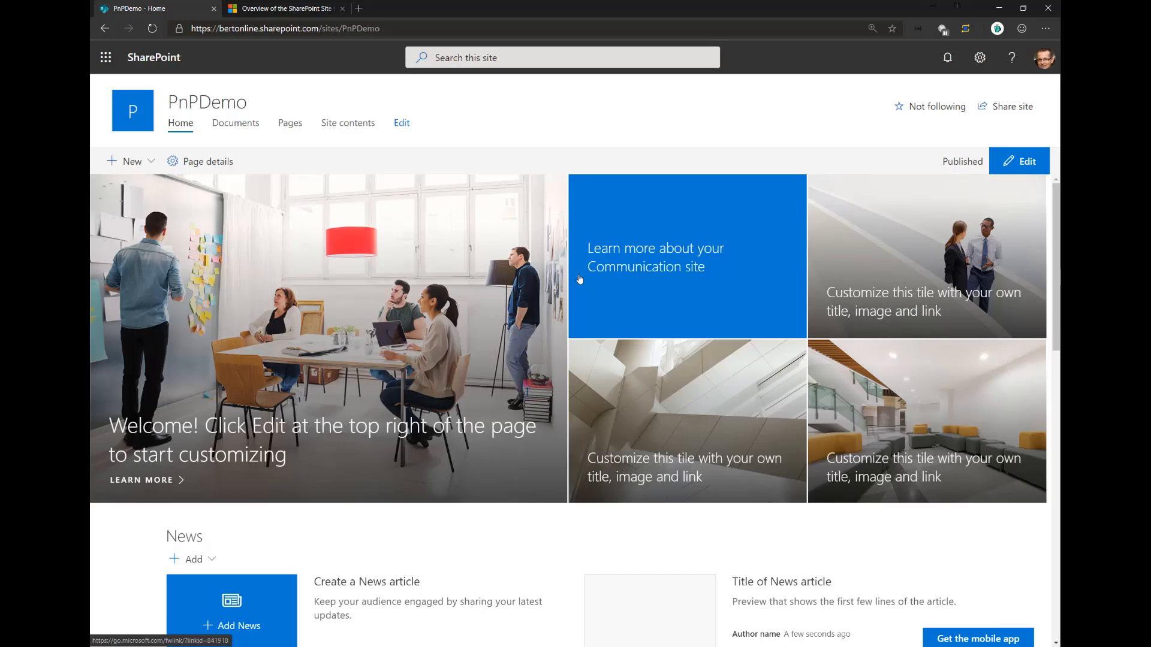
mouse_move(702, 180)
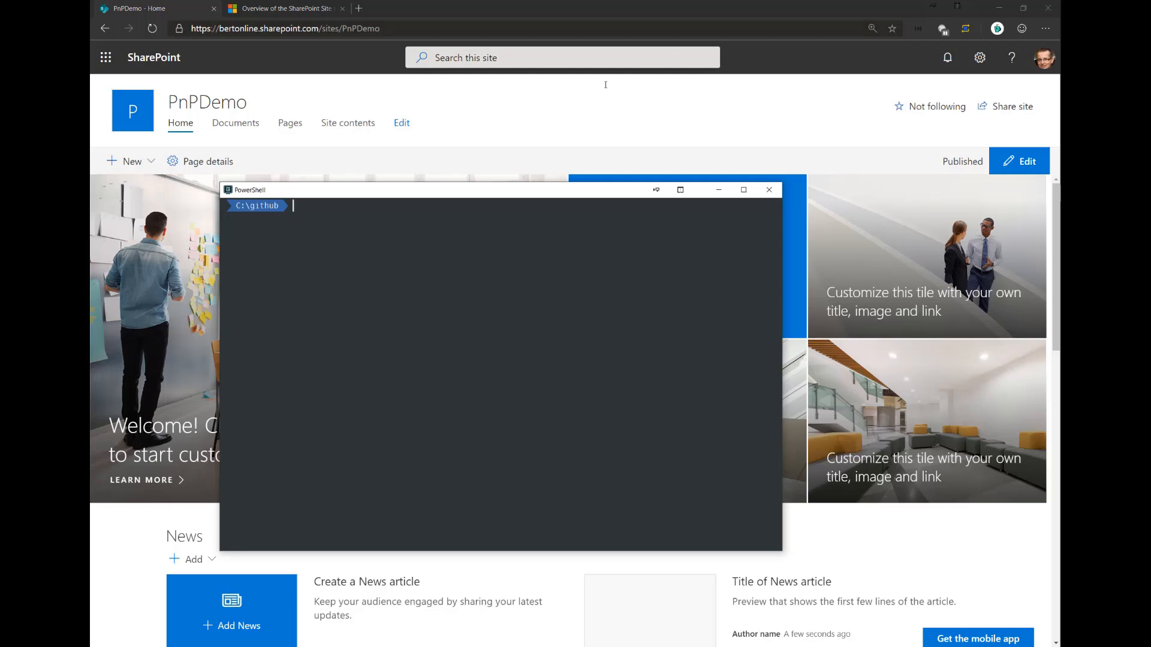
type("Connect-PnPOnline -Url https://bertonline.sharepoint.com/sites/PnPDemo -SPOManagementShell -ClearTokenCache")
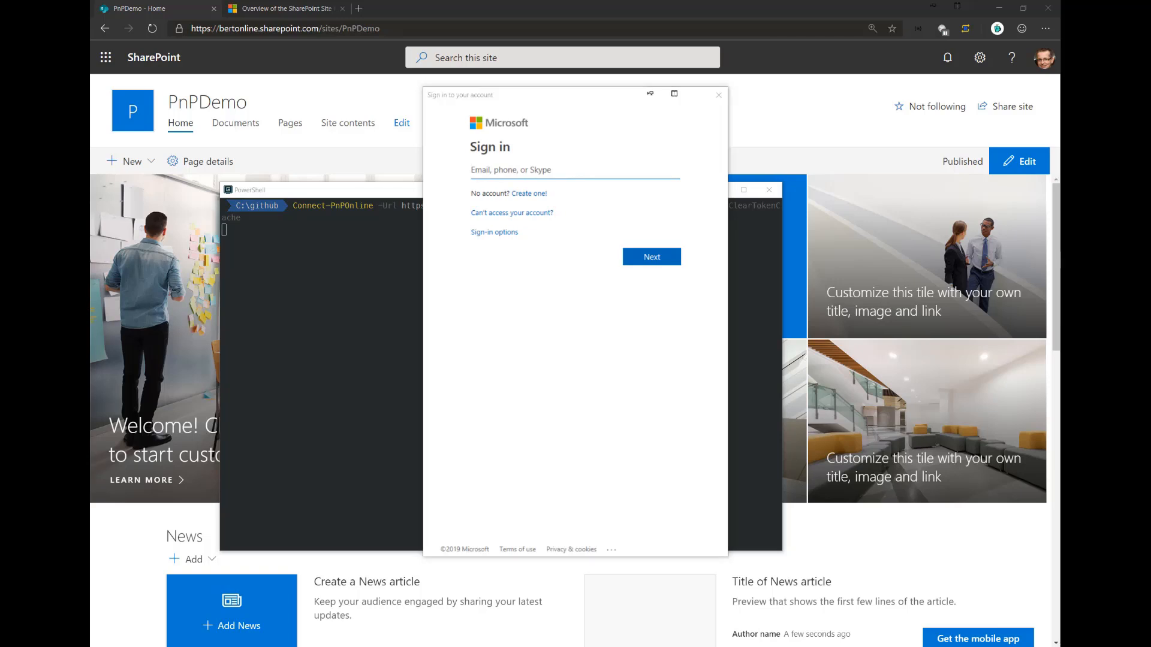
left_click(575, 170)
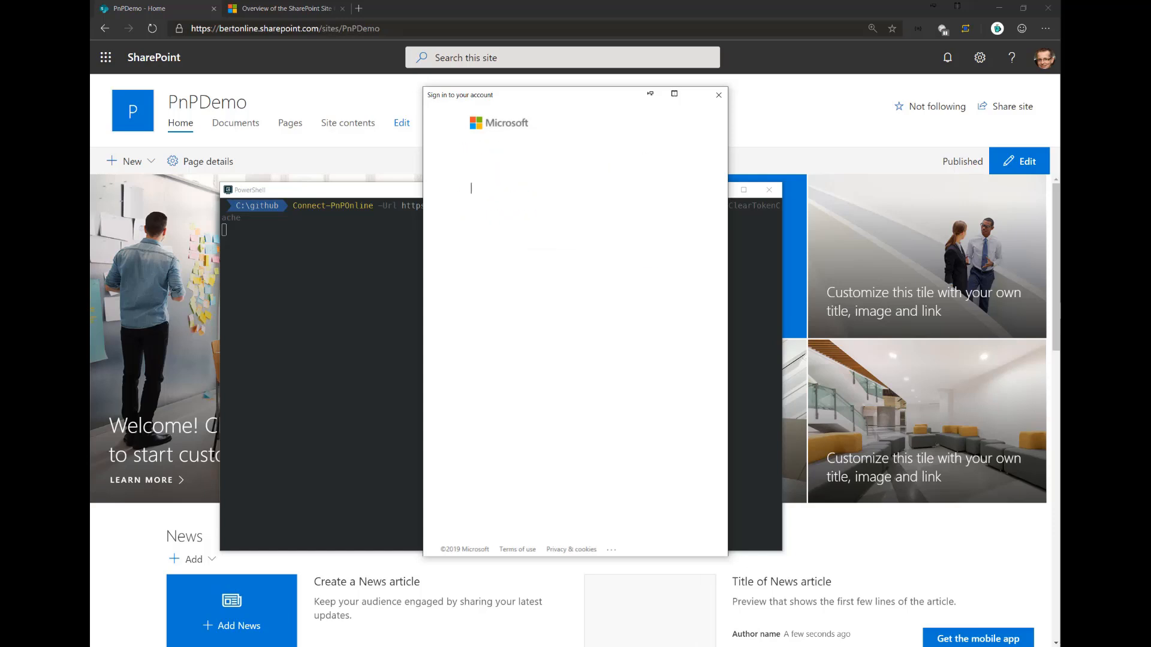
type("•••••")
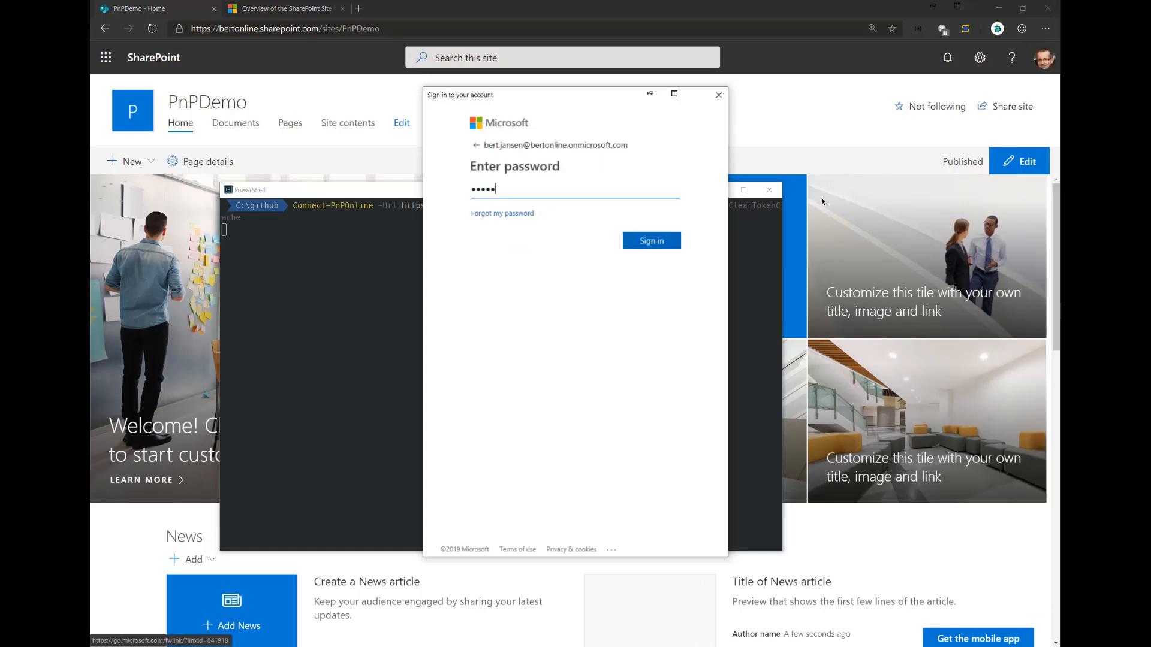
left_click(650, 240)
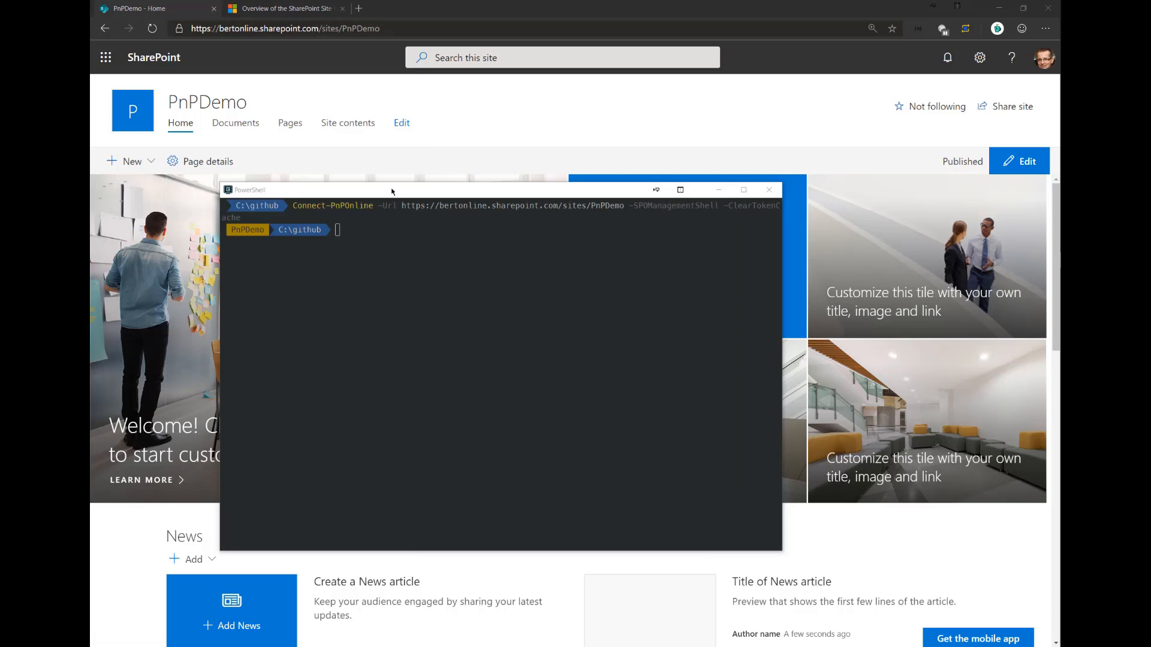
left_click_drag(391, 190, 391, 171)
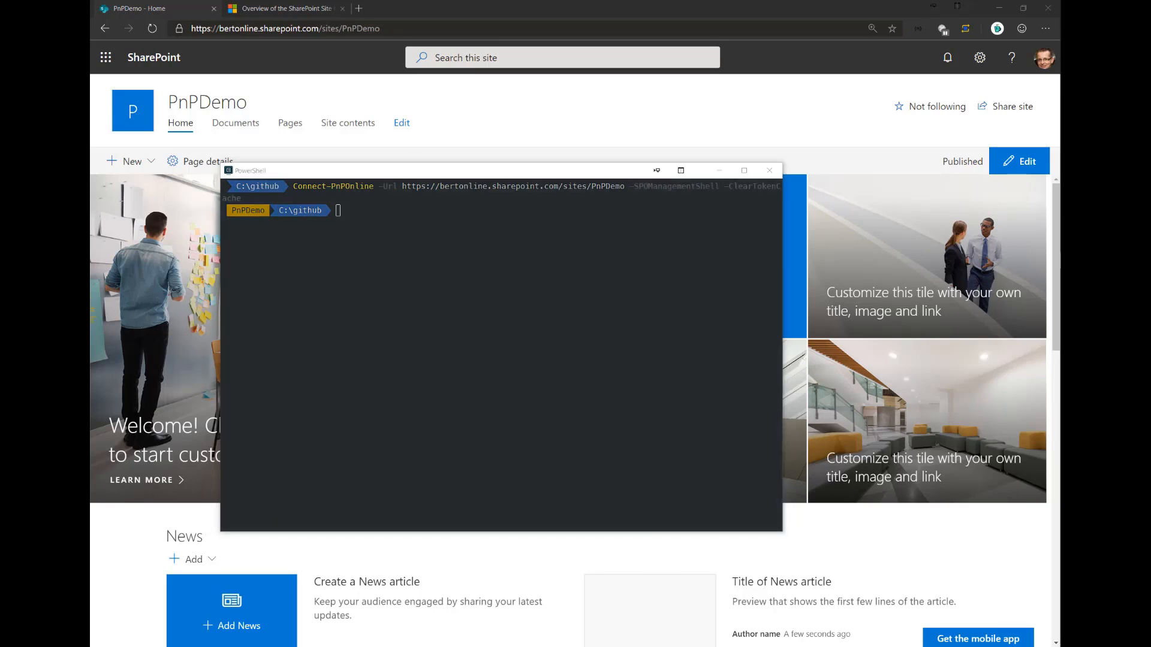
mouse_move(210, 546)
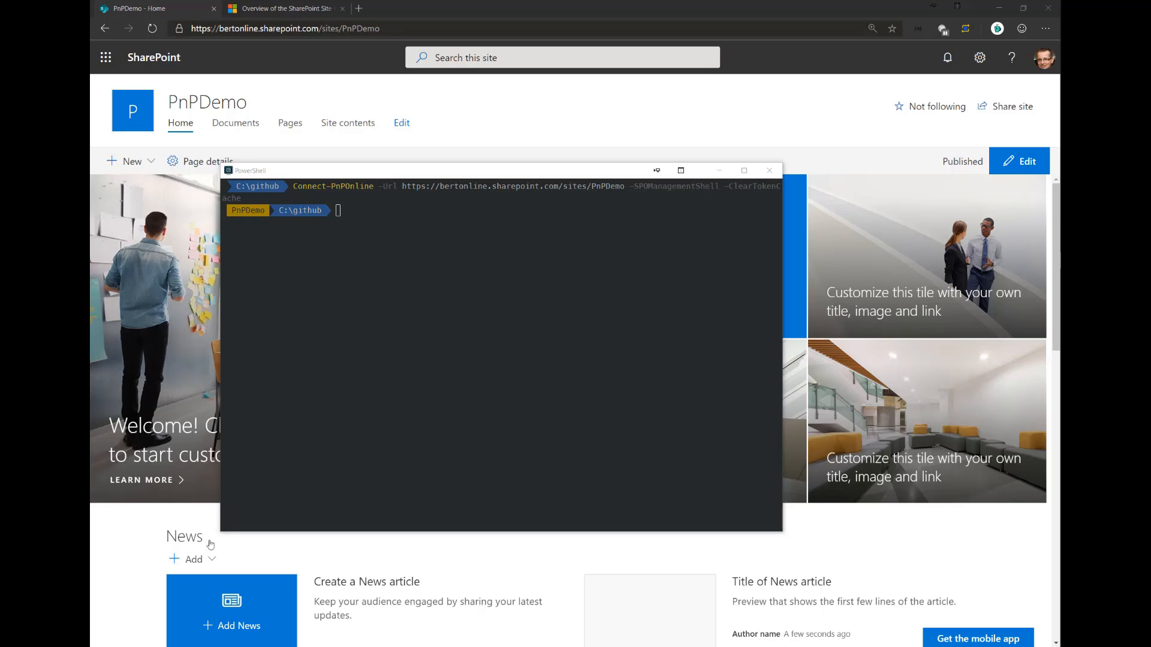
Step: Get the PnPDemo web, set FooterEnabled to $false, call Update() and run Invoke-PnPQuery
type("$web = Get-PnPWeb")
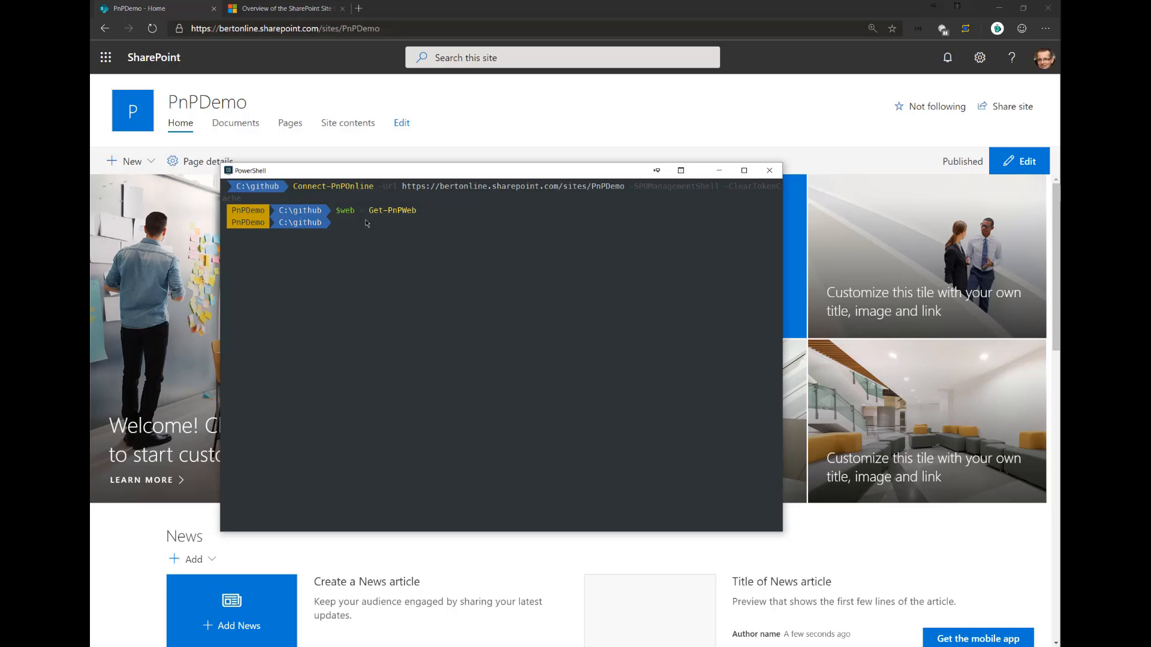
type("$web.F")
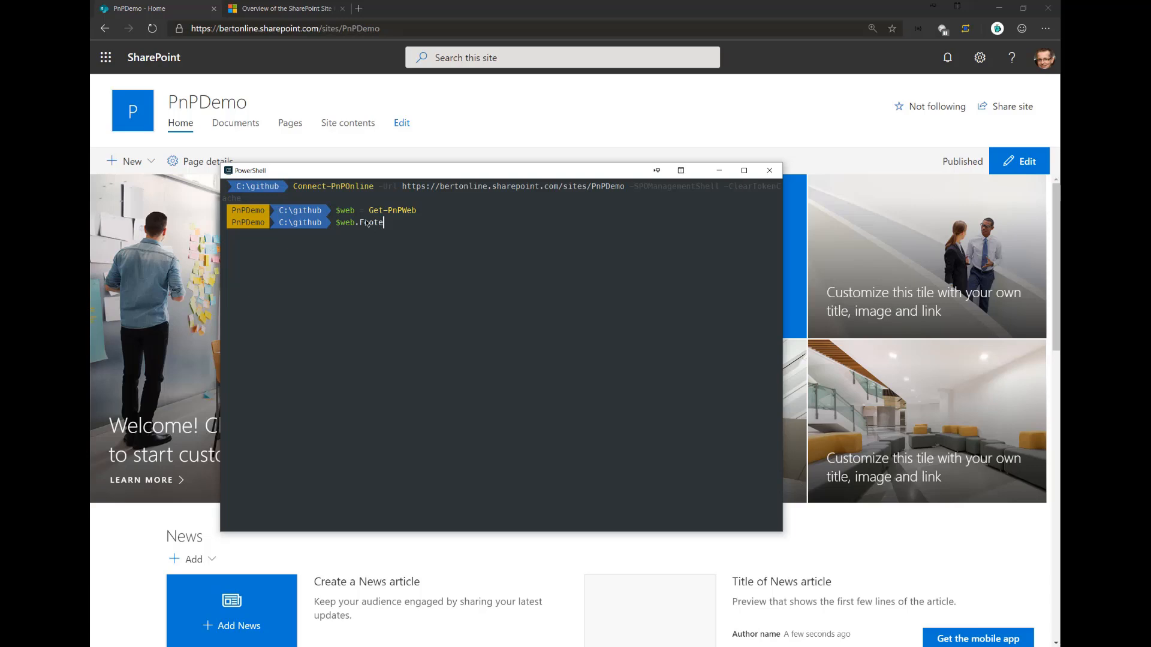
type("ooterEnabled = $false")
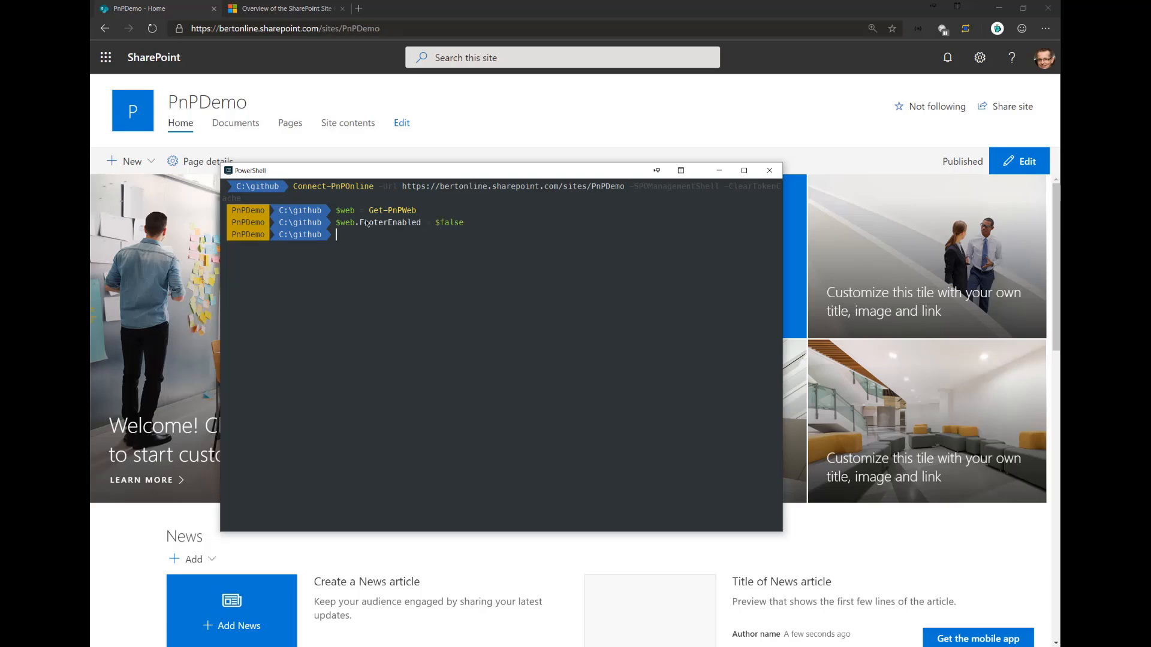
type("$web")
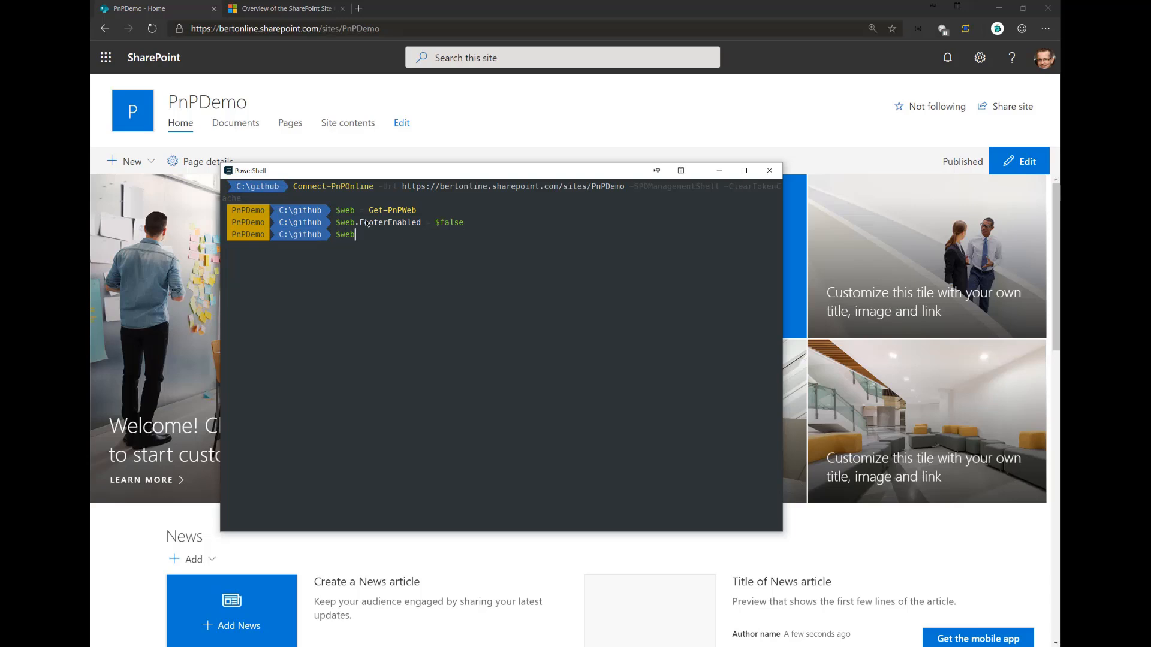
type(".Update(")
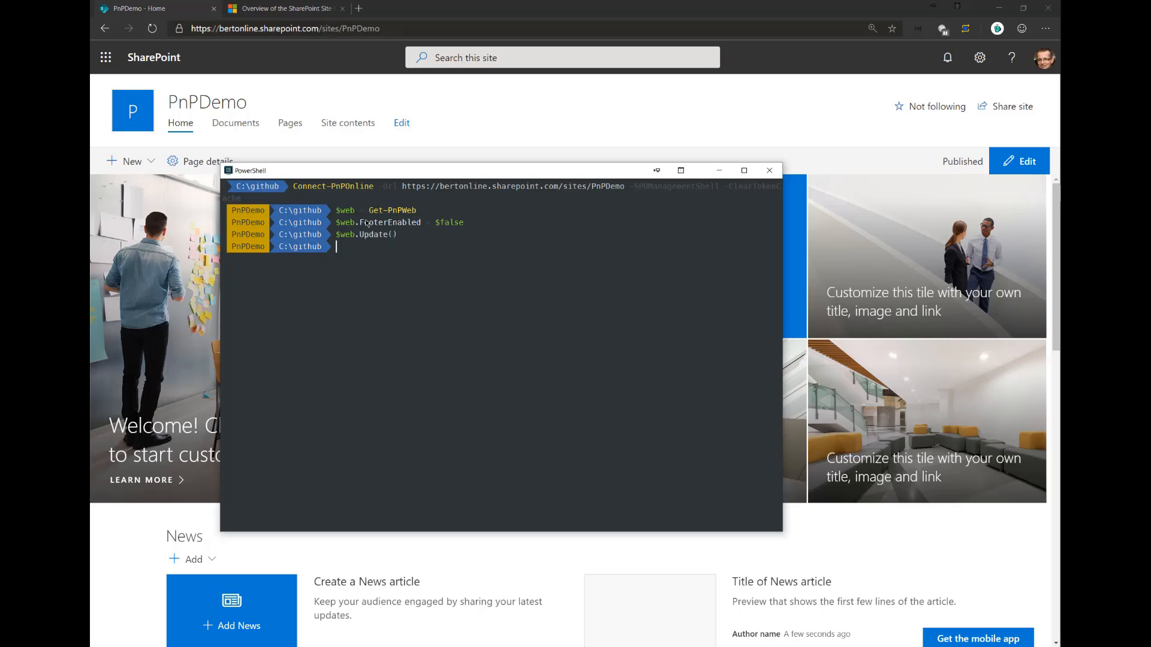
type("Invoke-")
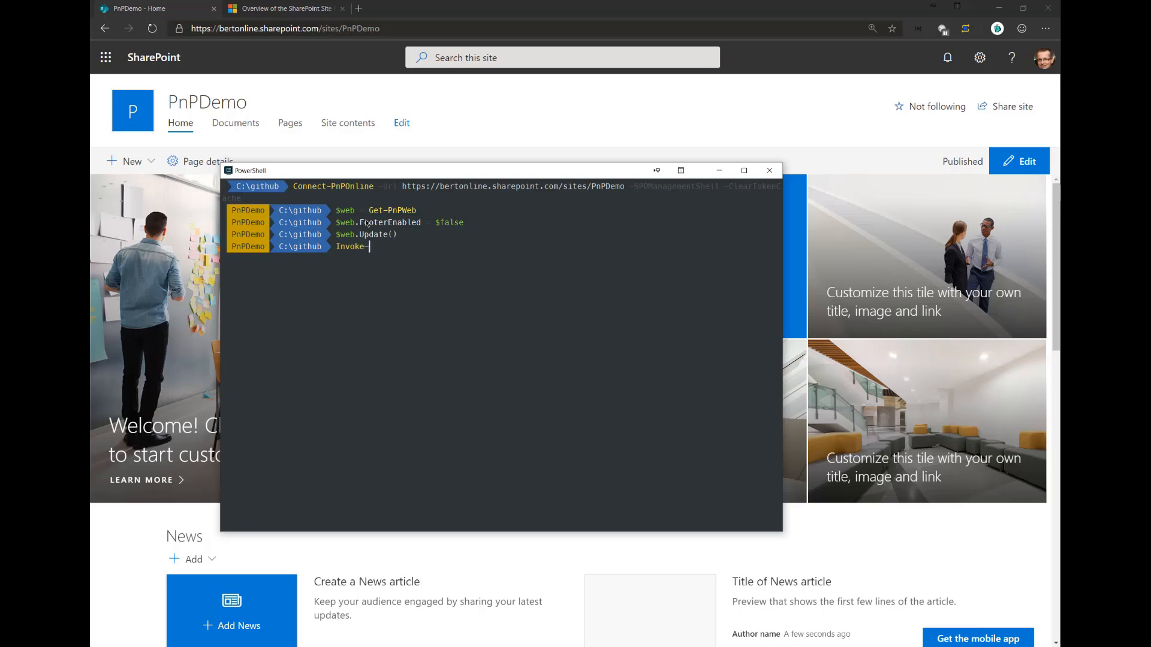
key("enter")
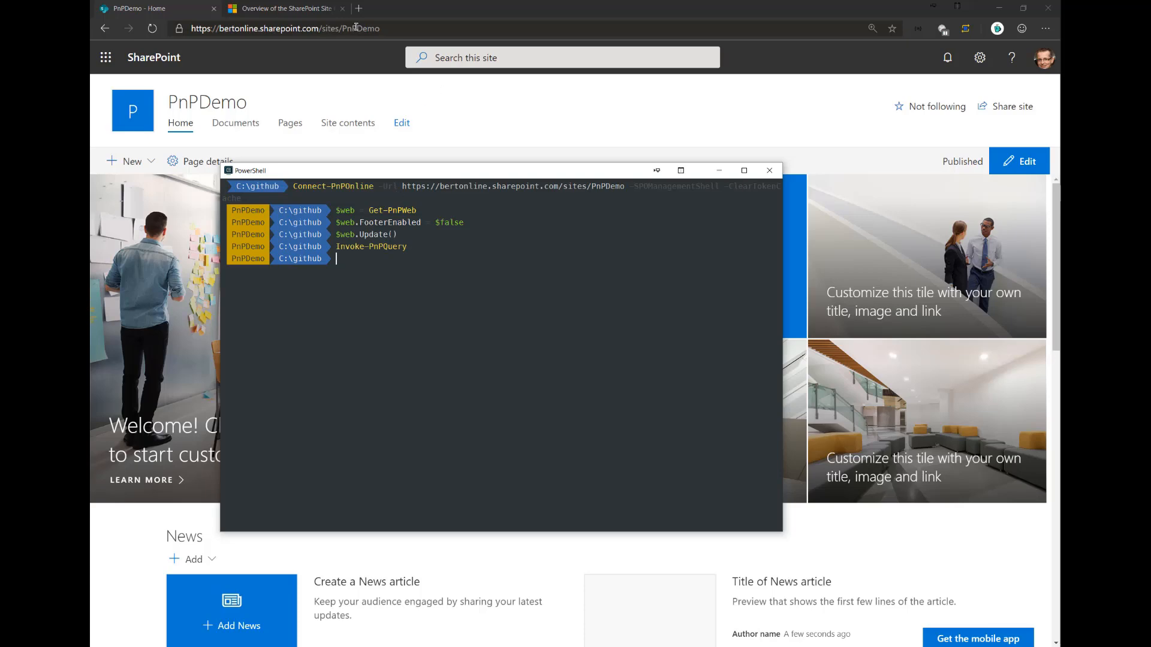
Step: Refresh the PnPDemo home page, scroll down to the footer area, and bring up the window switcher
left_click(285, 8)
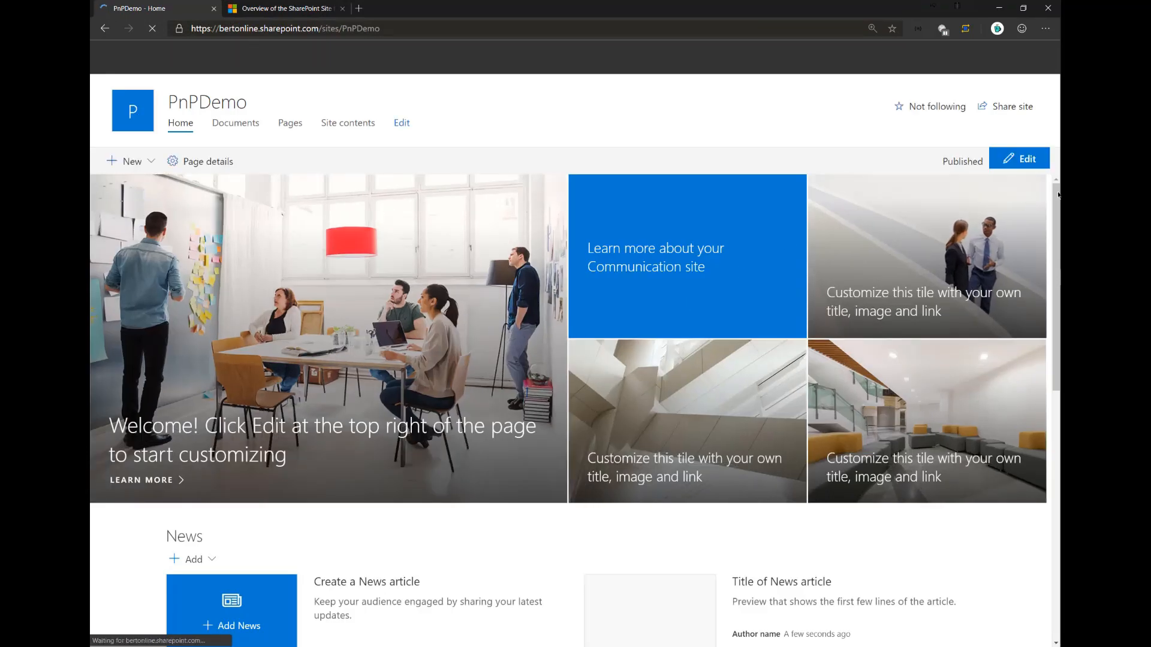
scroll("down", 3)
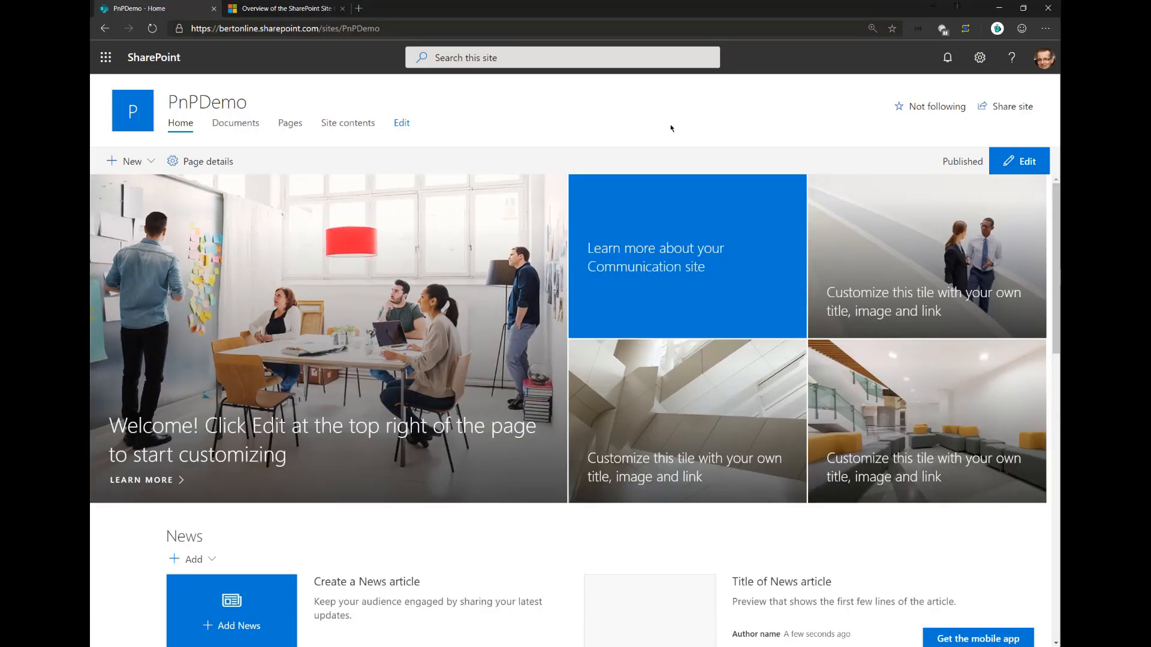
key("alt+tab")
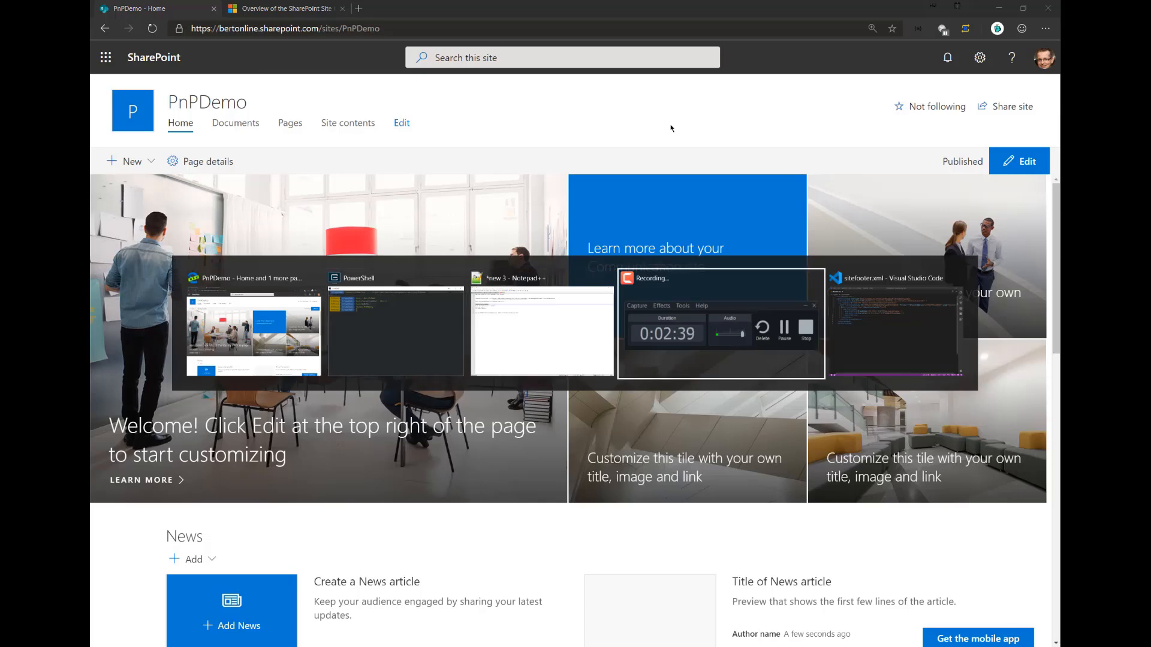
Step: Review the pnp:Footer Enabled attribute in sitefooter.xml, then return to PowerShell
left_click(893, 327)
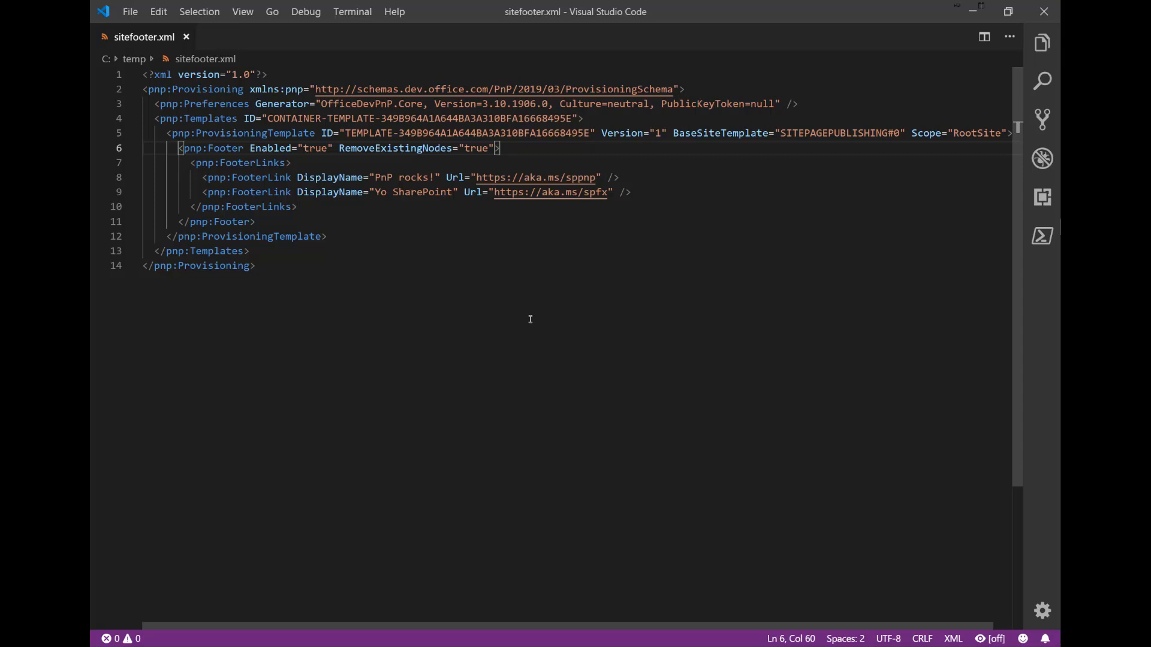
mouse_move(260, 176)
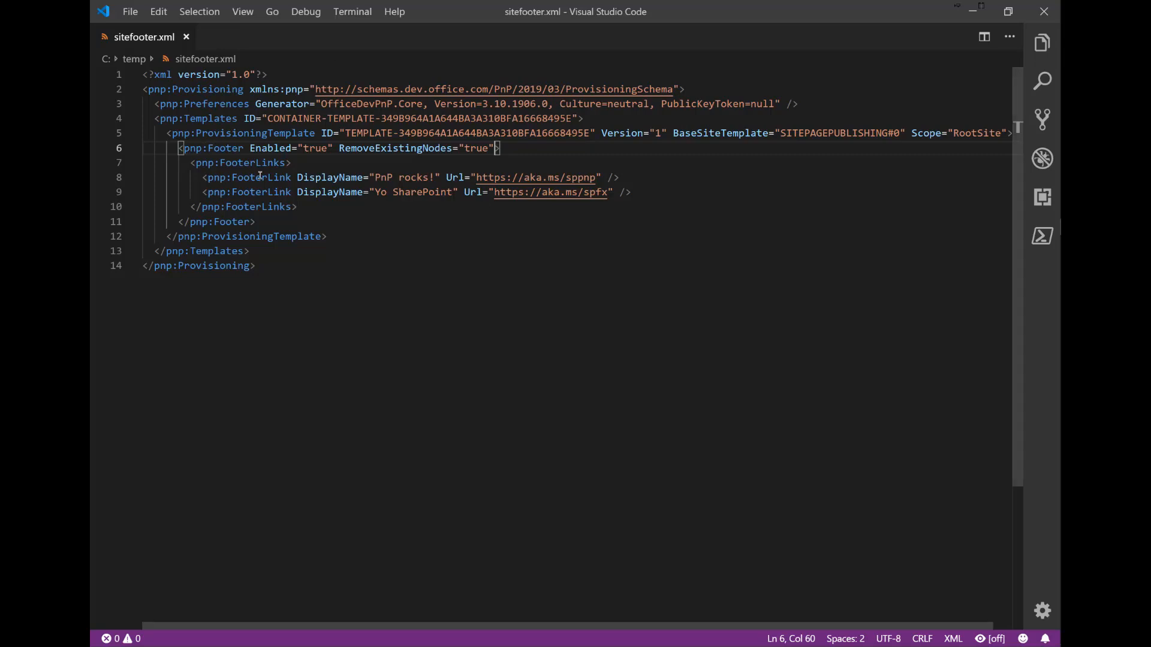
mouse_move(220, 179)
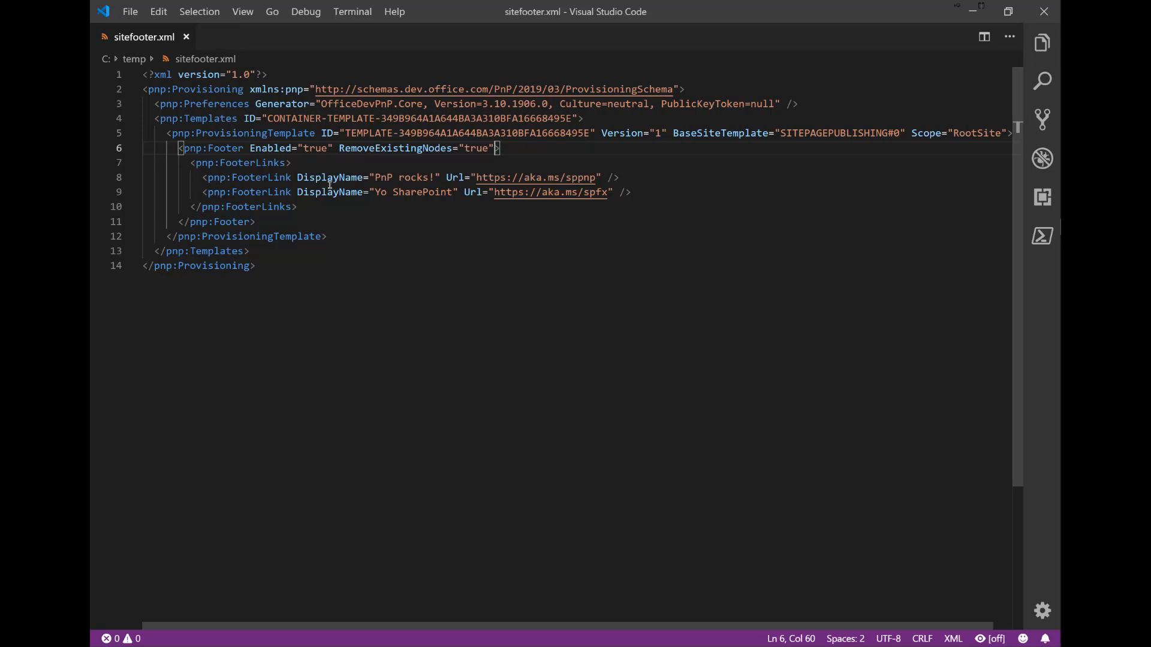
mouse_move(256, 149)
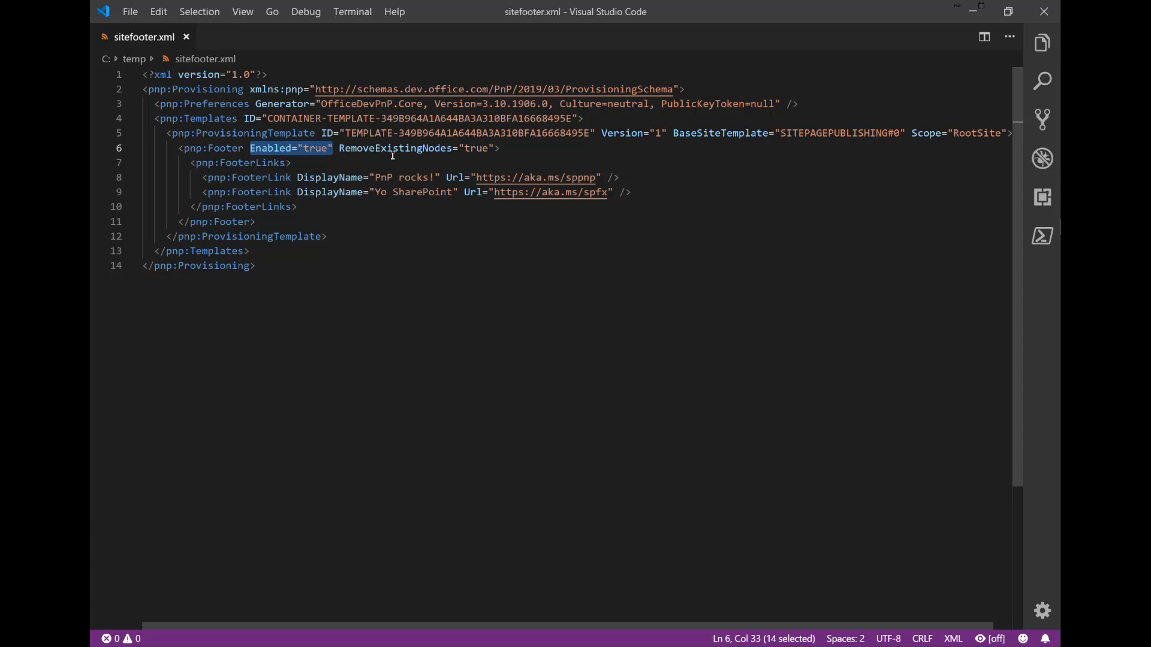
key("alt+tab")
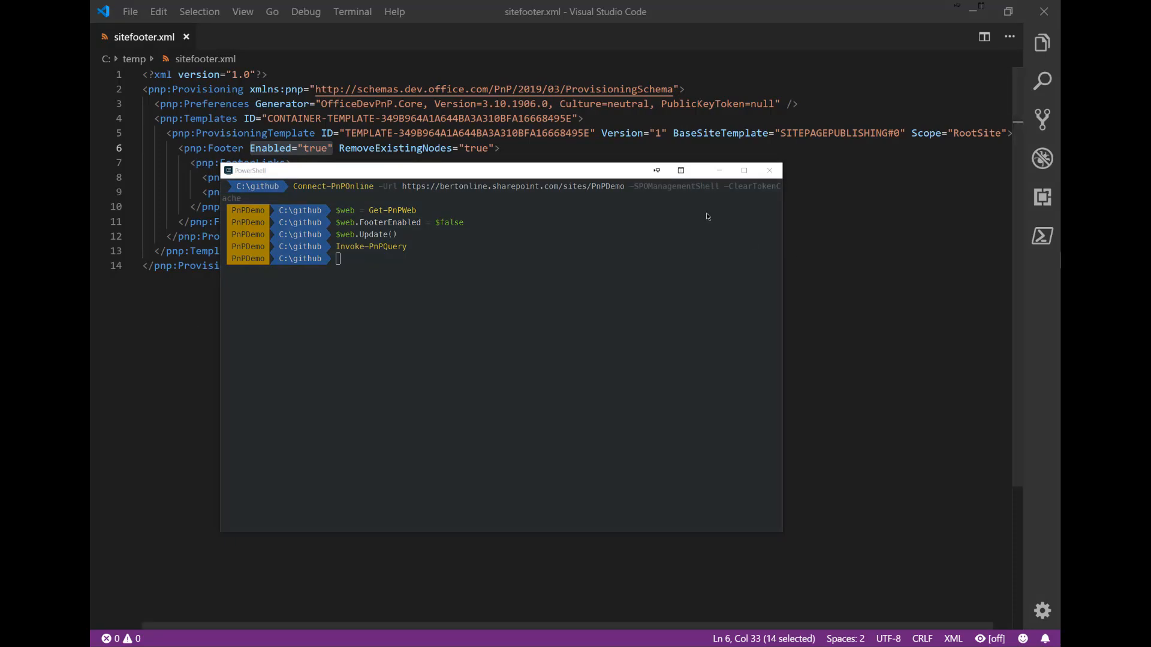
Step: Run Apply-PnPProvisioningTemplate -Path C:\temp\sitefooter.xml, then return to the browser
type("Apply-PnPProvisioningTemplate -Path C:\\temp\\sitefooter.xml")
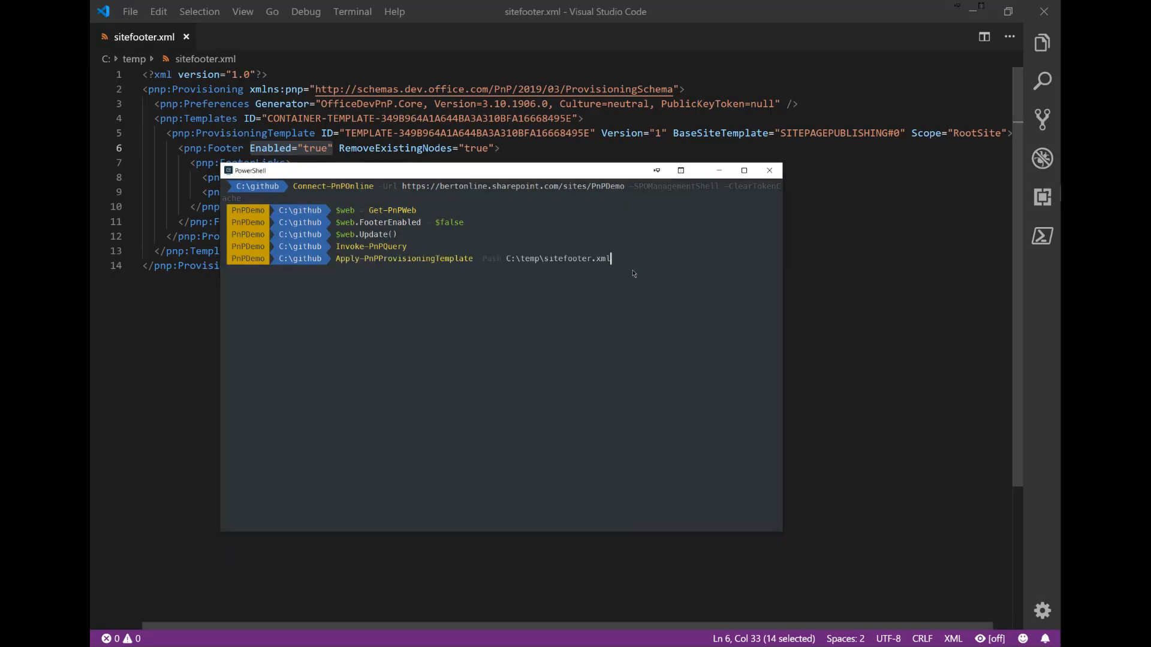
mouse_move(363, 263)
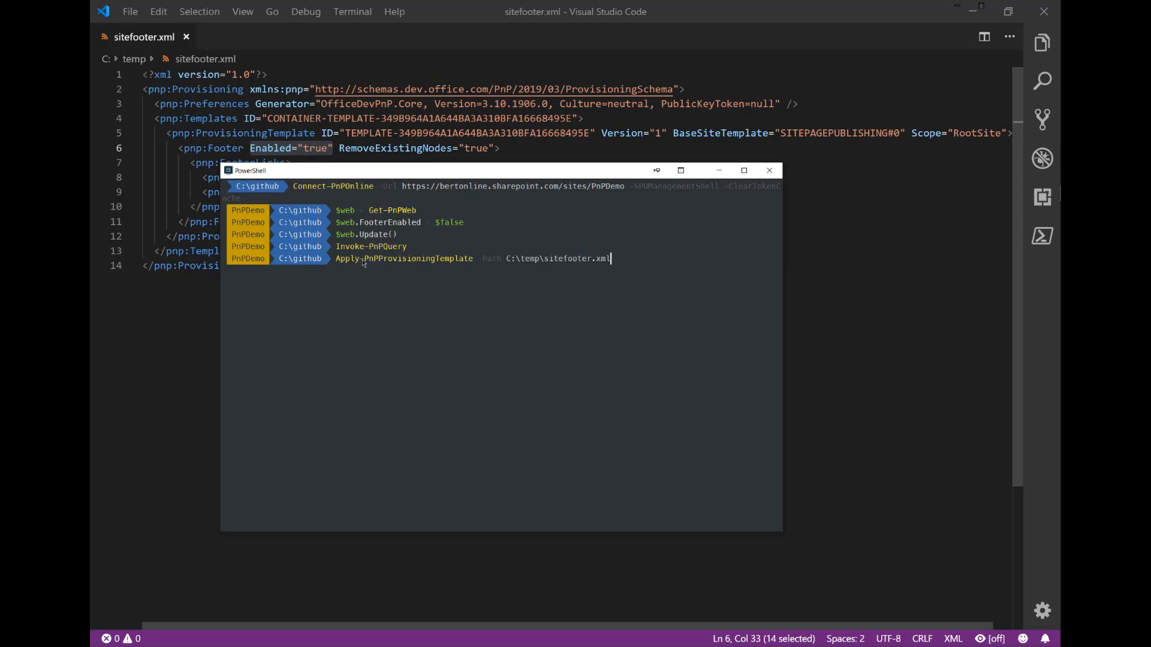
mouse_move(530, 263)
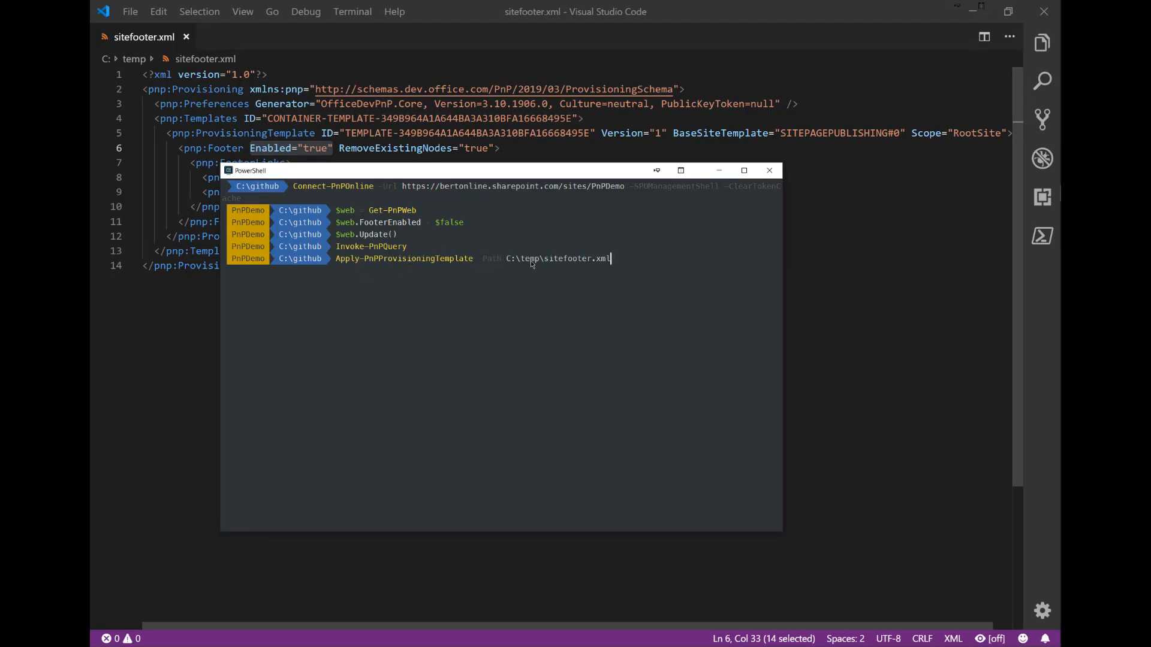
mouse_move(599, 223)
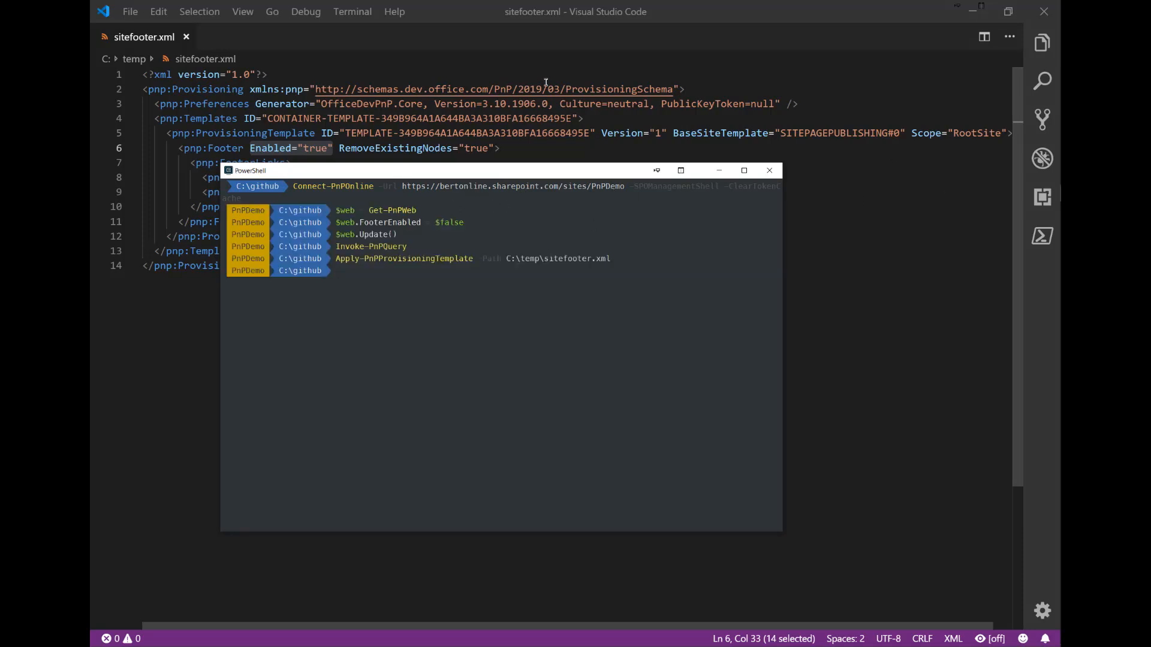
key("alt+tab")
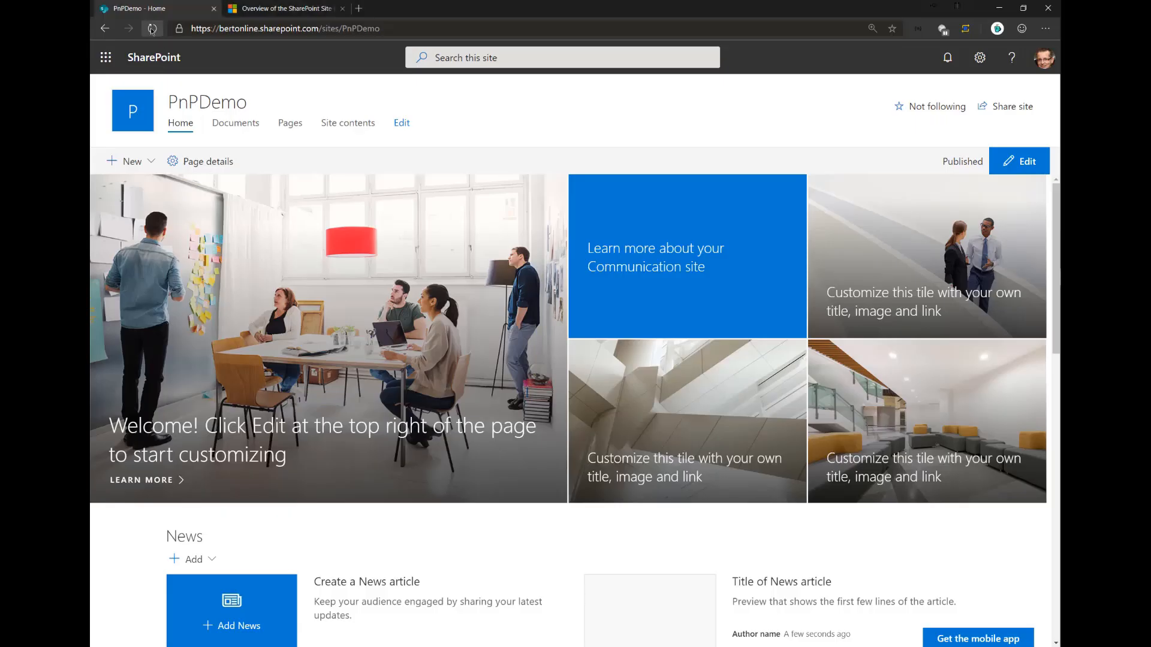
Step: Refresh the PnPDemo home page to check the Yo SharePoint and PnP rocks! footer links
left_click(151, 28)
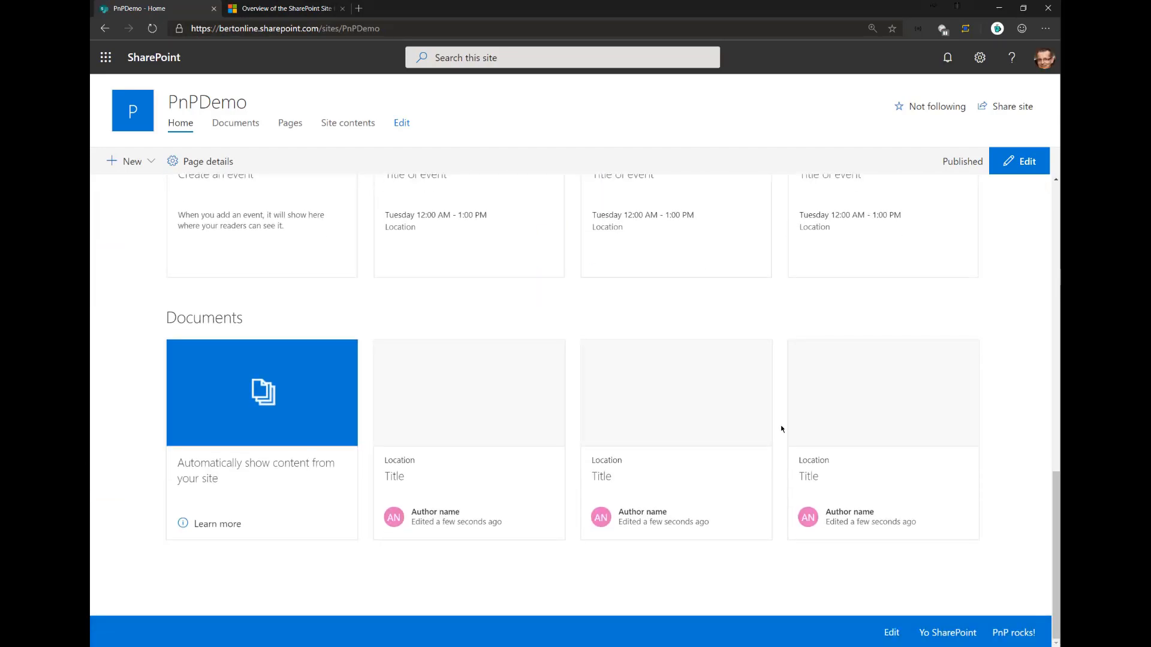
mouse_move(782, 632)
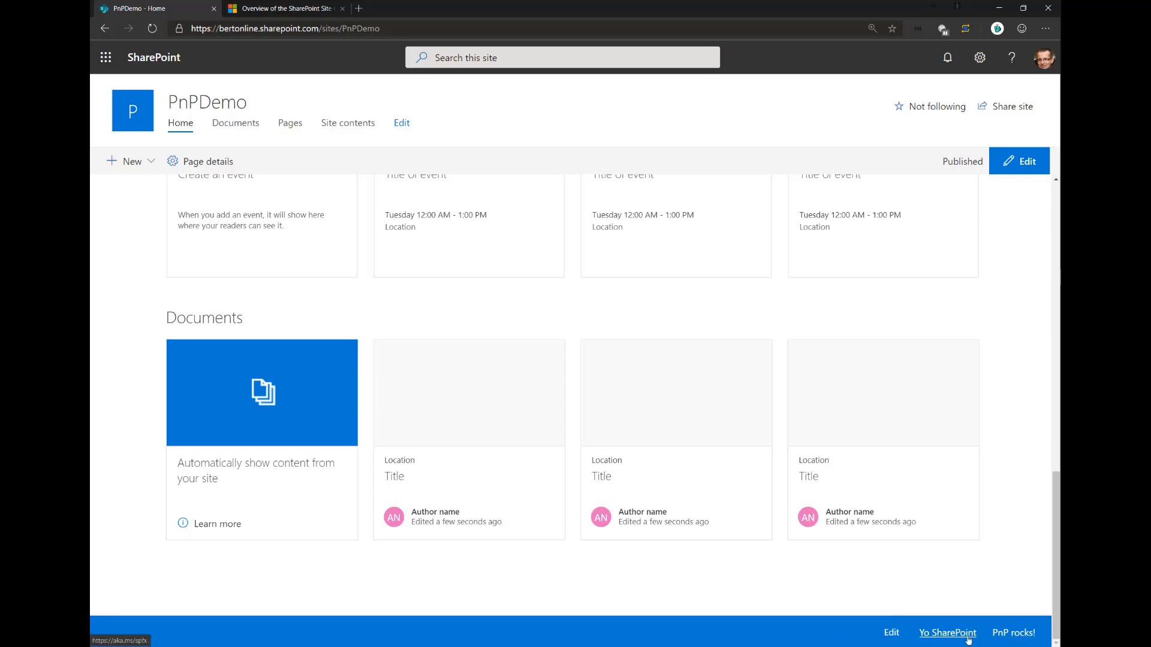
scroll("up", 3)
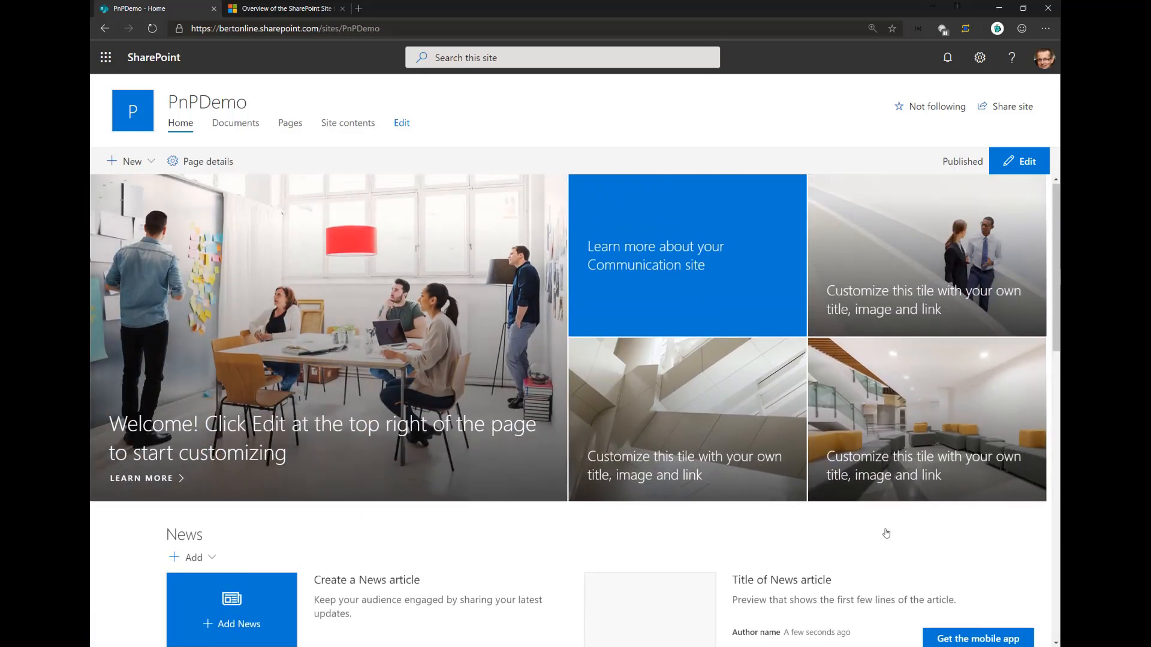